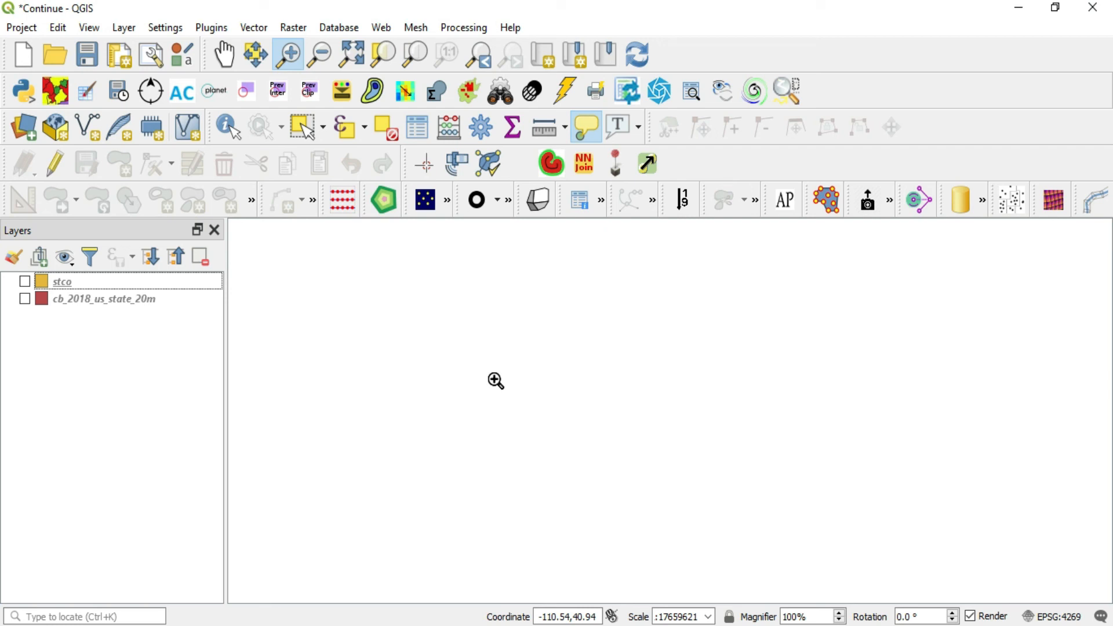
- Tick the stco counties and cb_2018_us_state_20m states layers so both display
{"action": "left_click", "coordinate": [58, 281]}
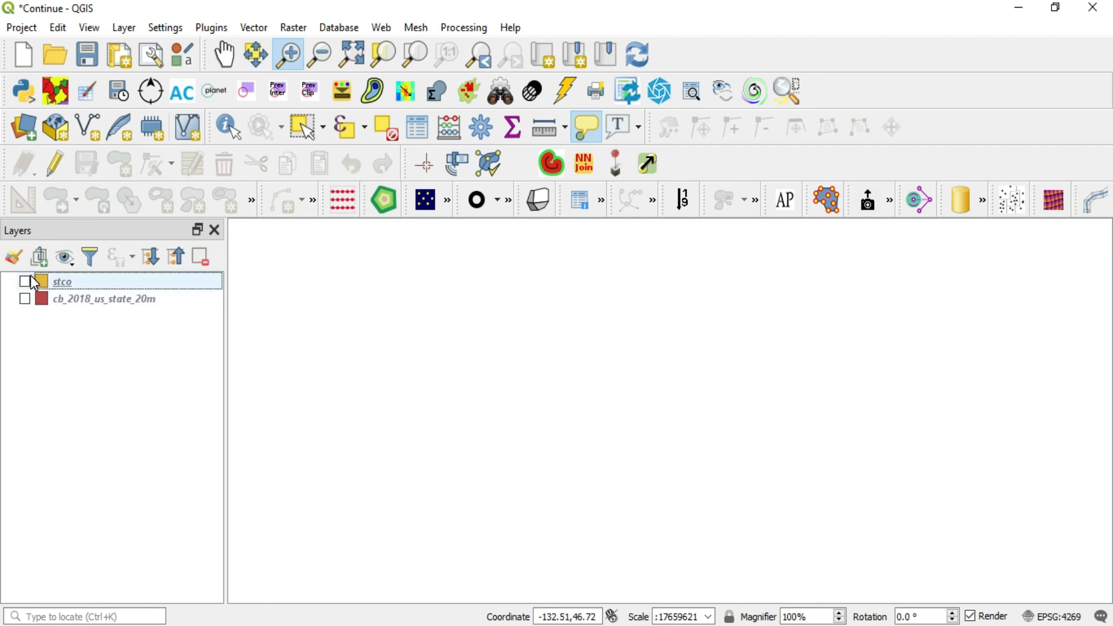
{"action": "left_click", "coordinate": [23, 280]}
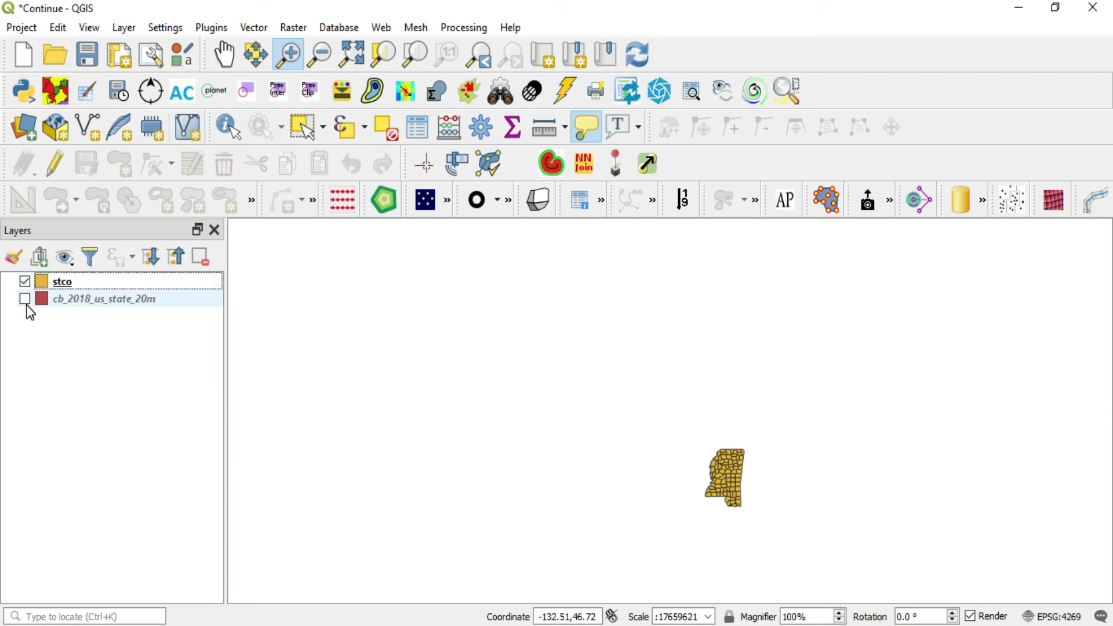
{"action": "left_click", "coordinate": [22, 300]}
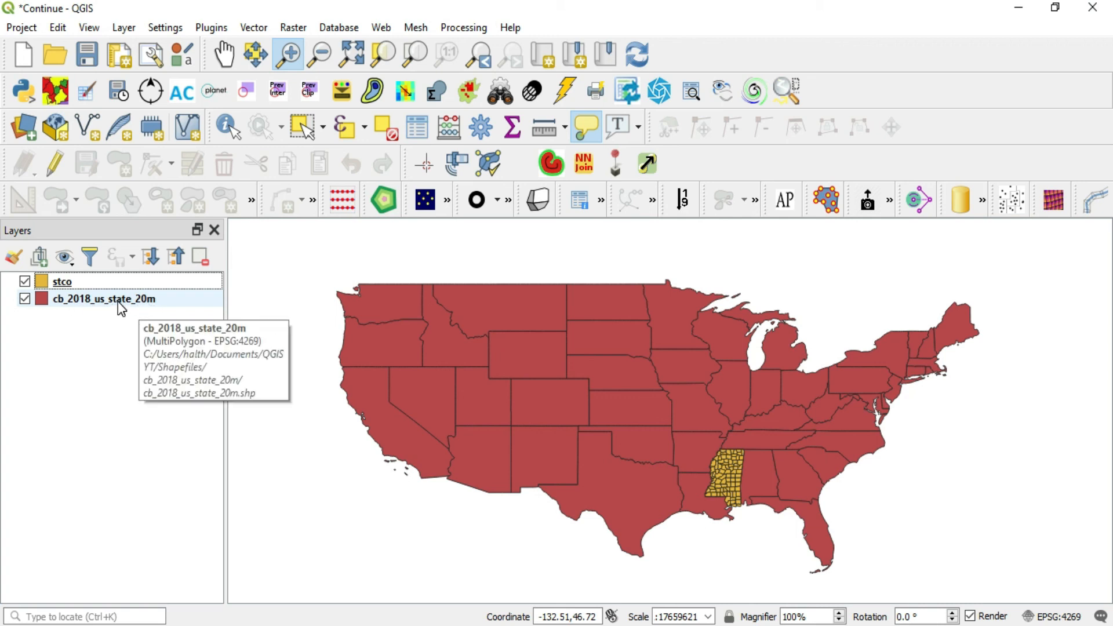
{"action": "double_click", "coordinate": [104, 299]}
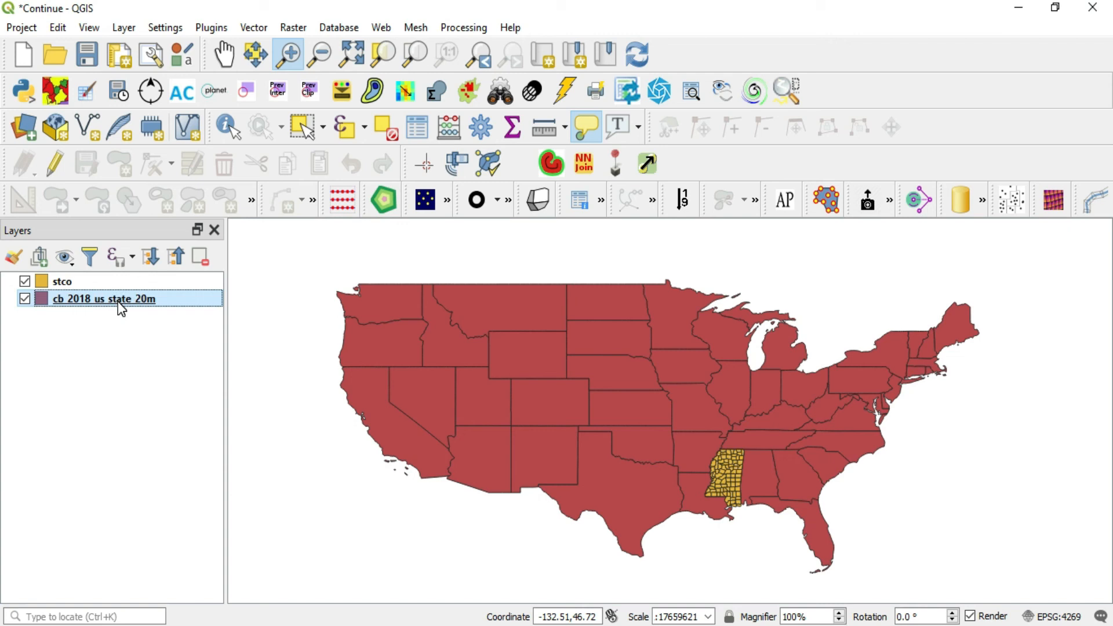
{"action": "double_click", "coordinate": [104, 299]}
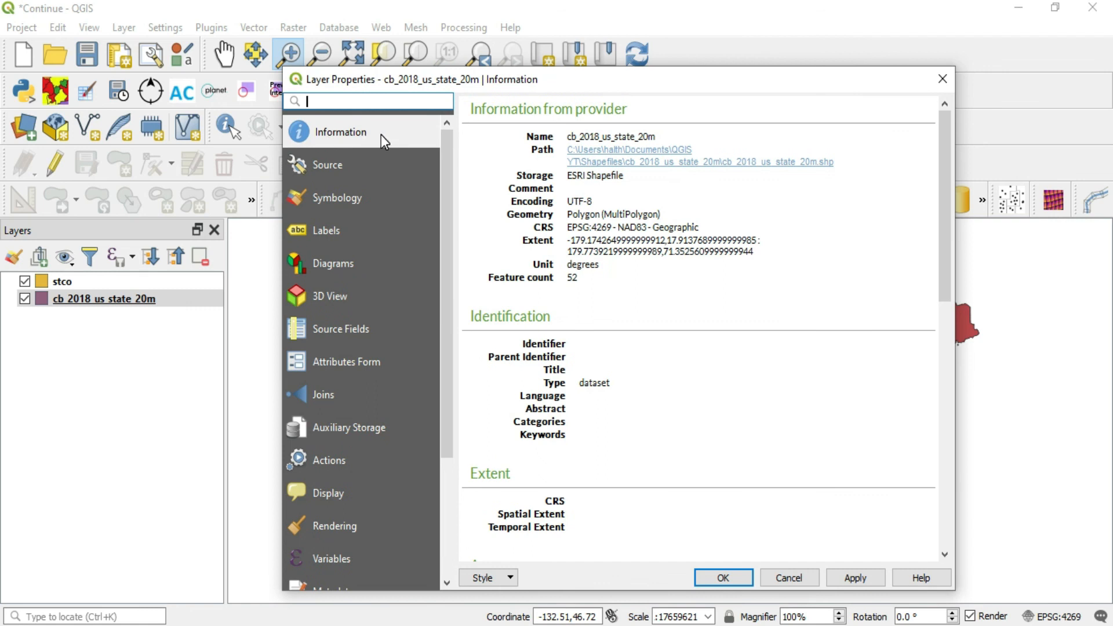
{"action": "mouse_move", "coordinate": [342, 129]}
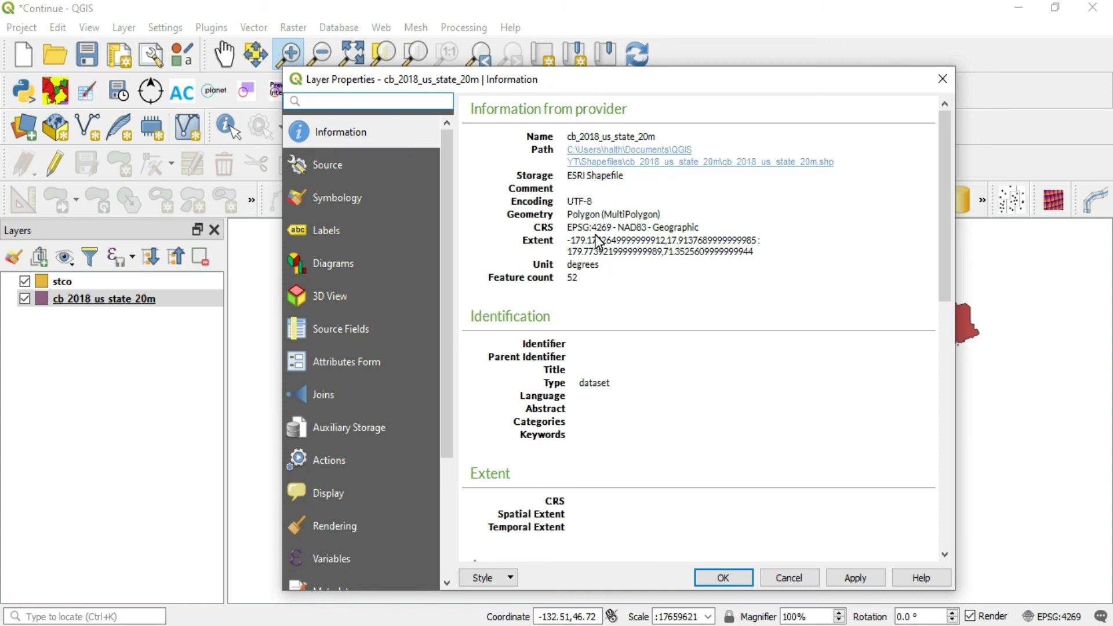
{"action": "mouse_move", "coordinate": [599, 288]}
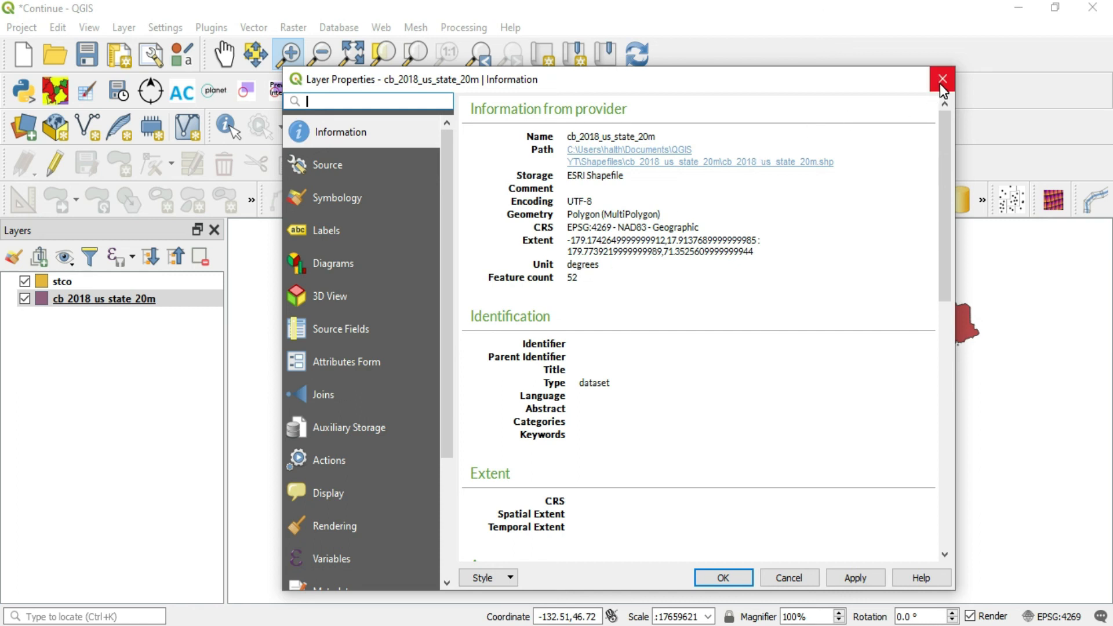
{"action": "left_click", "coordinate": [941, 78]}
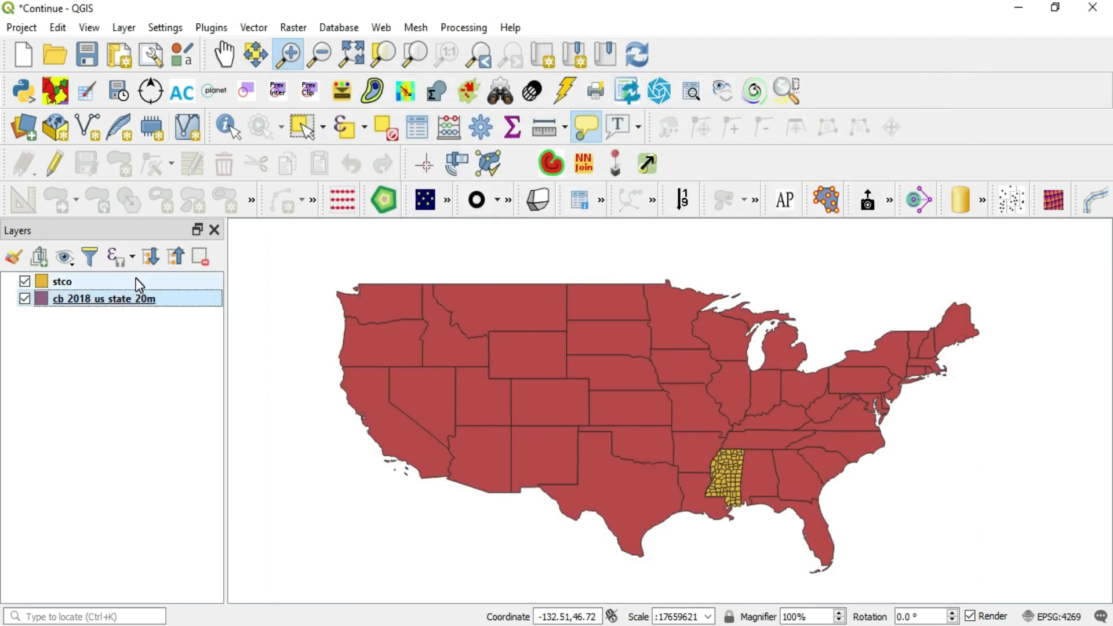
- Inspect stco's layer properties, confirming EPSG:3814 NAD83 / Mississippi TM in meters
{"action": "left_click", "coordinate": [58, 280]}
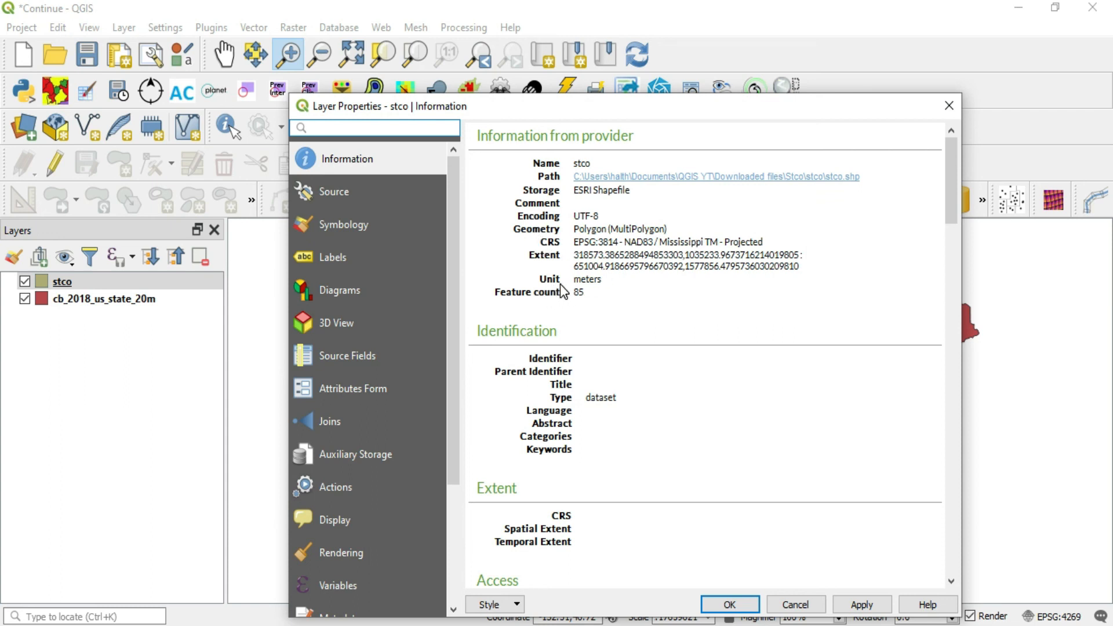
{"action": "mouse_move", "coordinate": [598, 291]}
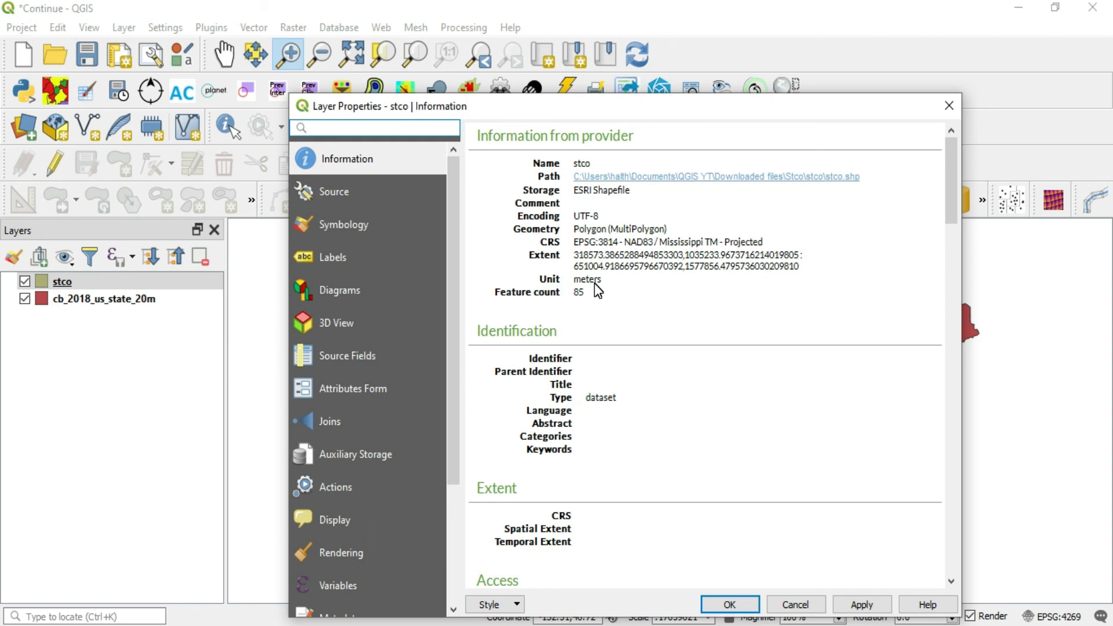
{"action": "left_click", "coordinate": [732, 603]}
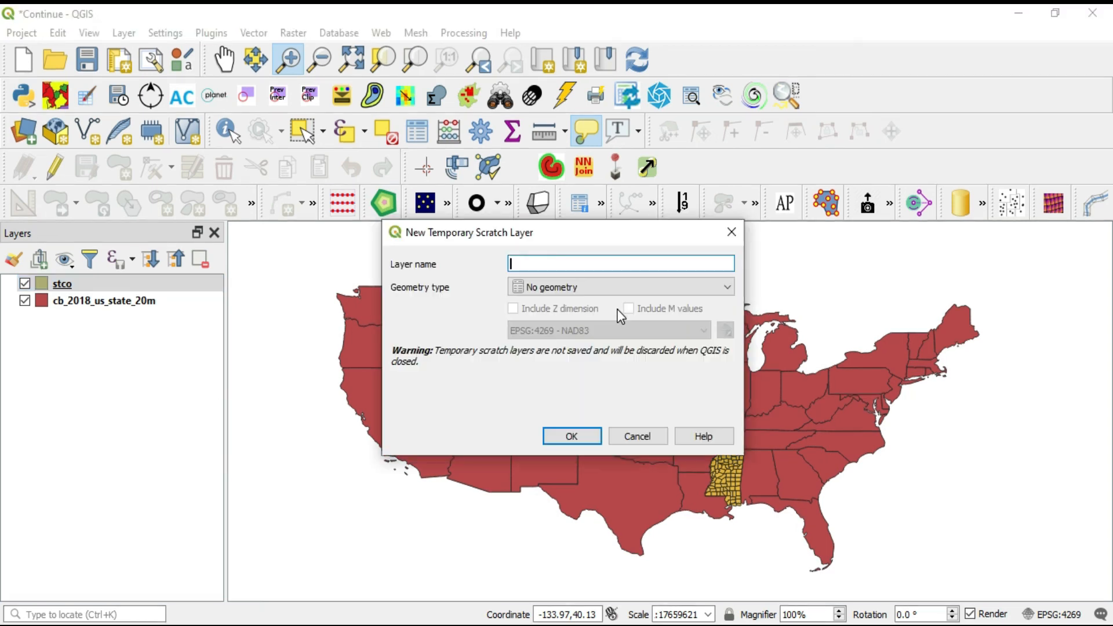
- Name the scratch layer PL1 with Point geometry, keeping CRS EPSG:4269 NAD83
{"action": "type", "text": "PL!"}
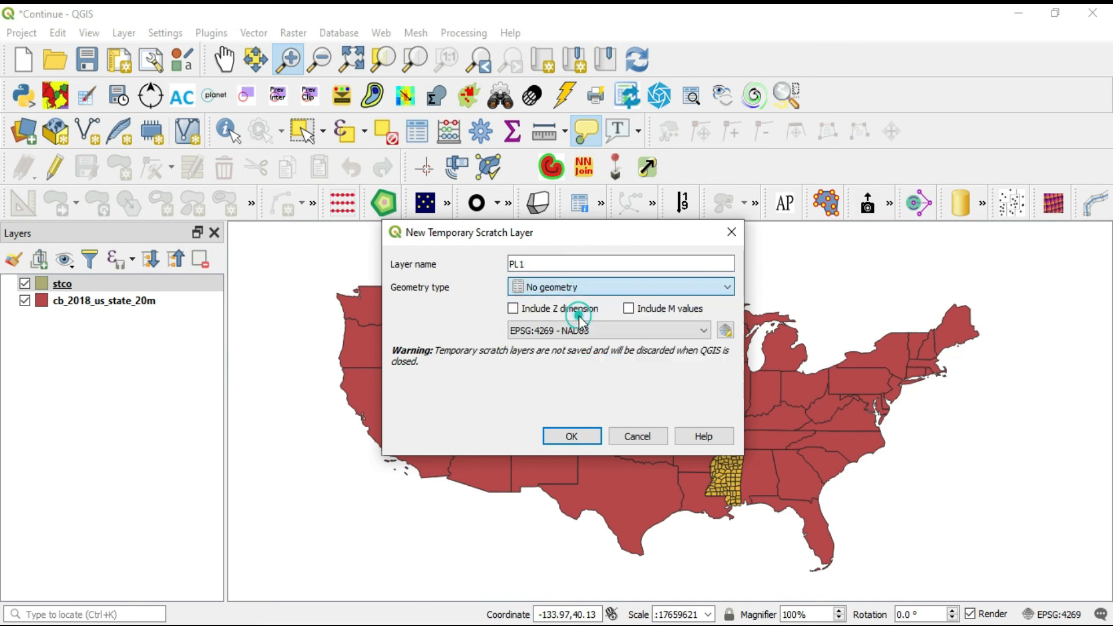
{"action": "left_click", "coordinate": [621, 287]}
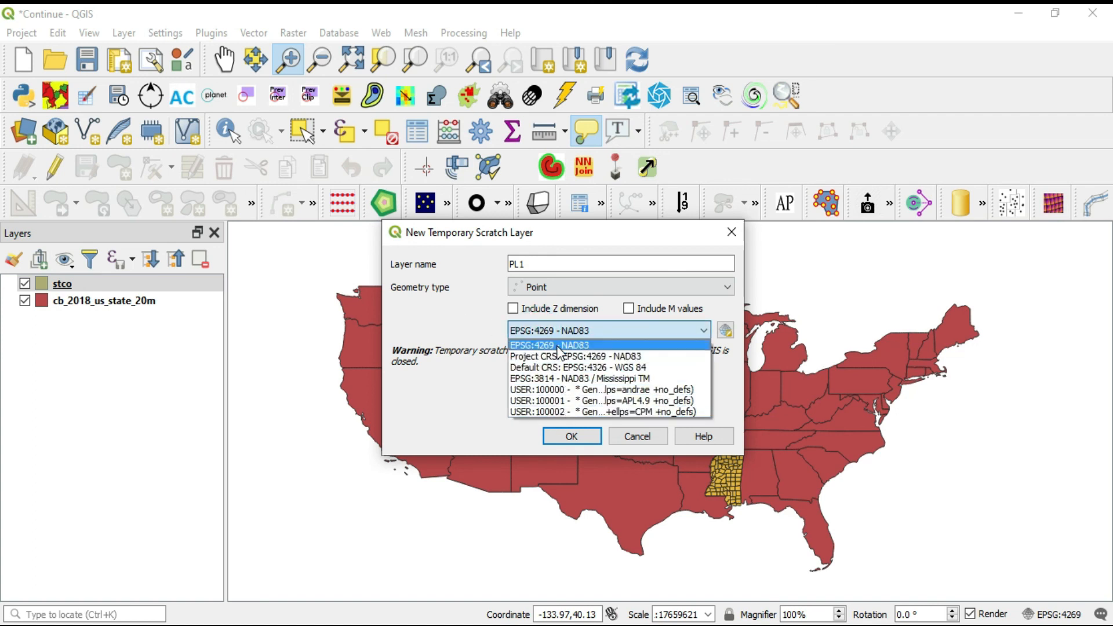
{"action": "mouse_move", "coordinate": [69, 239]}
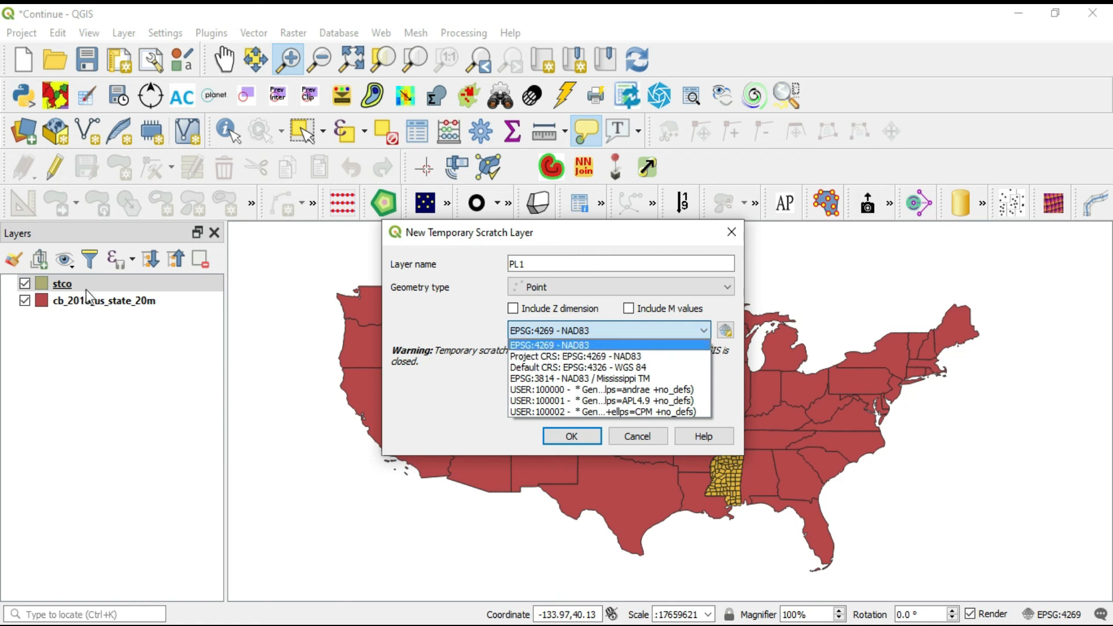
{"action": "mouse_move", "coordinate": [84, 287]}
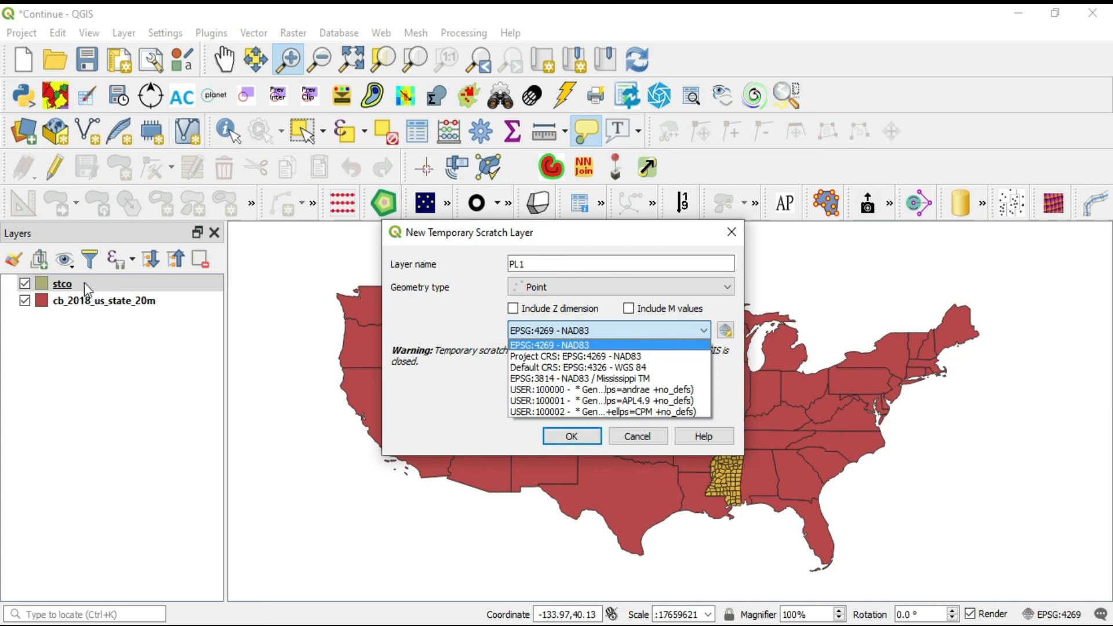
{"action": "mouse_move", "coordinate": [562, 357]}
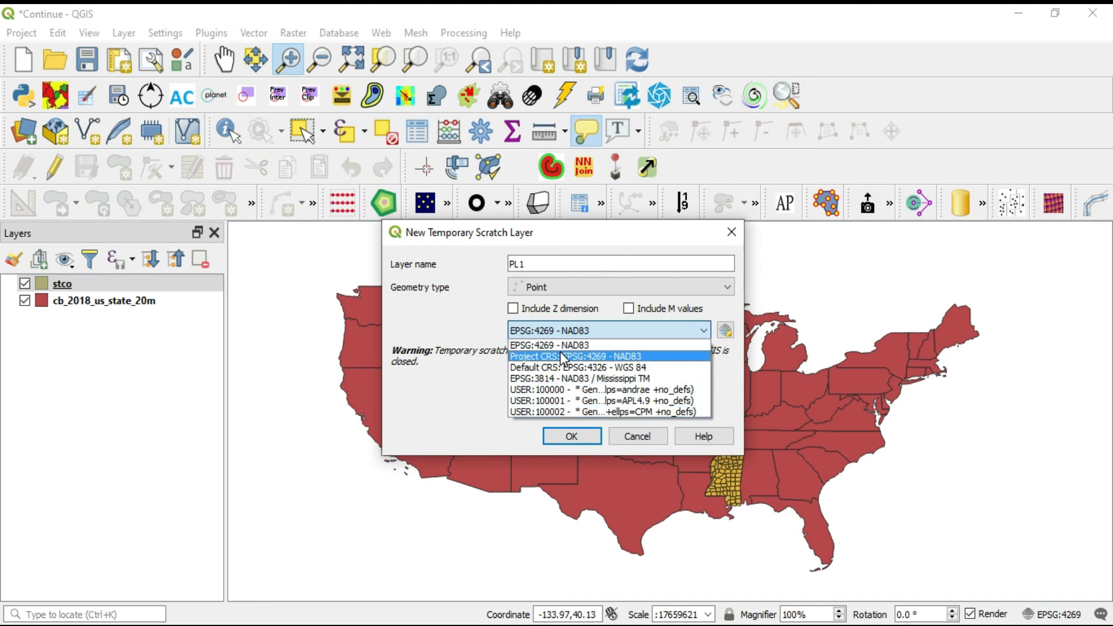
{"action": "left_click", "coordinate": [574, 356]}
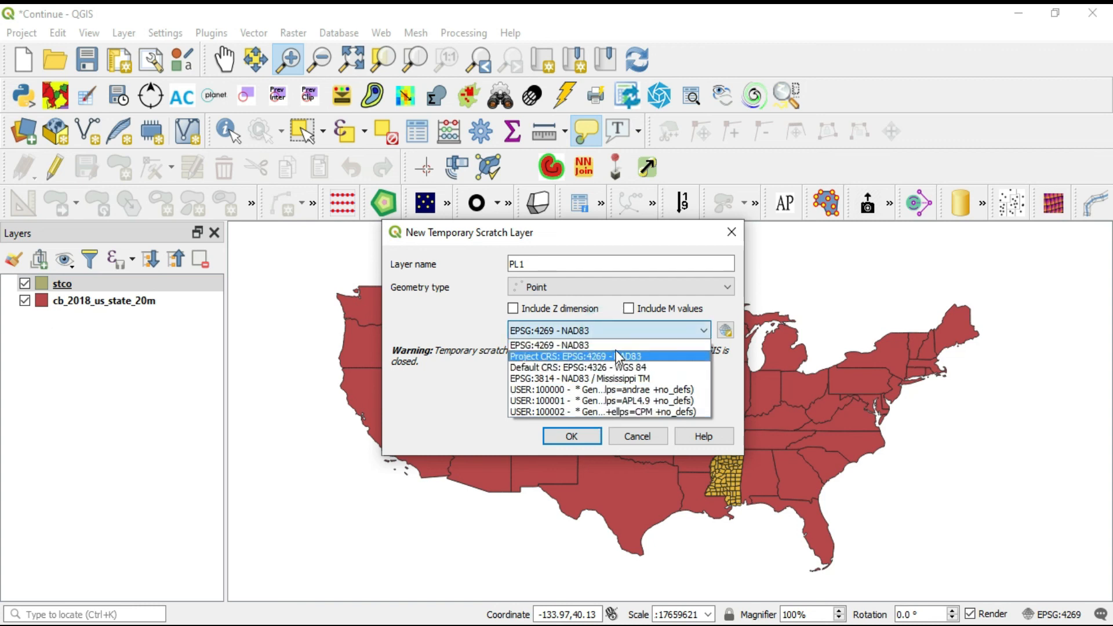
{"action": "left_click", "coordinate": [550, 344]}
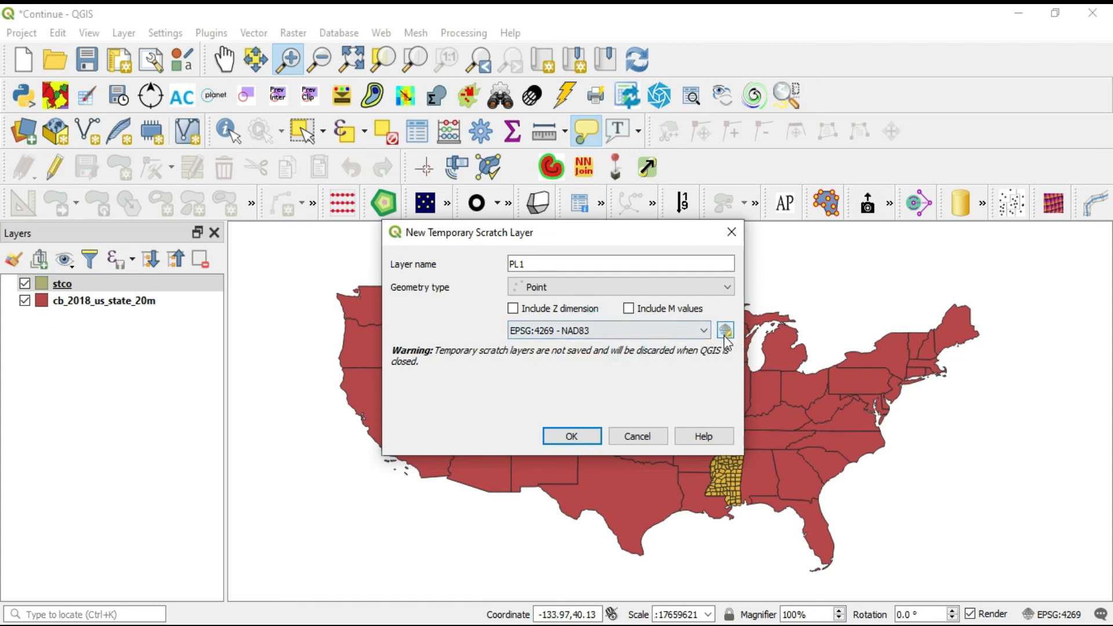
- Highlight NAD83 / Mississippi TM (EPSG:3814) in PL1's full CRS selector
{"action": "left_click", "coordinate": [724, 330]}
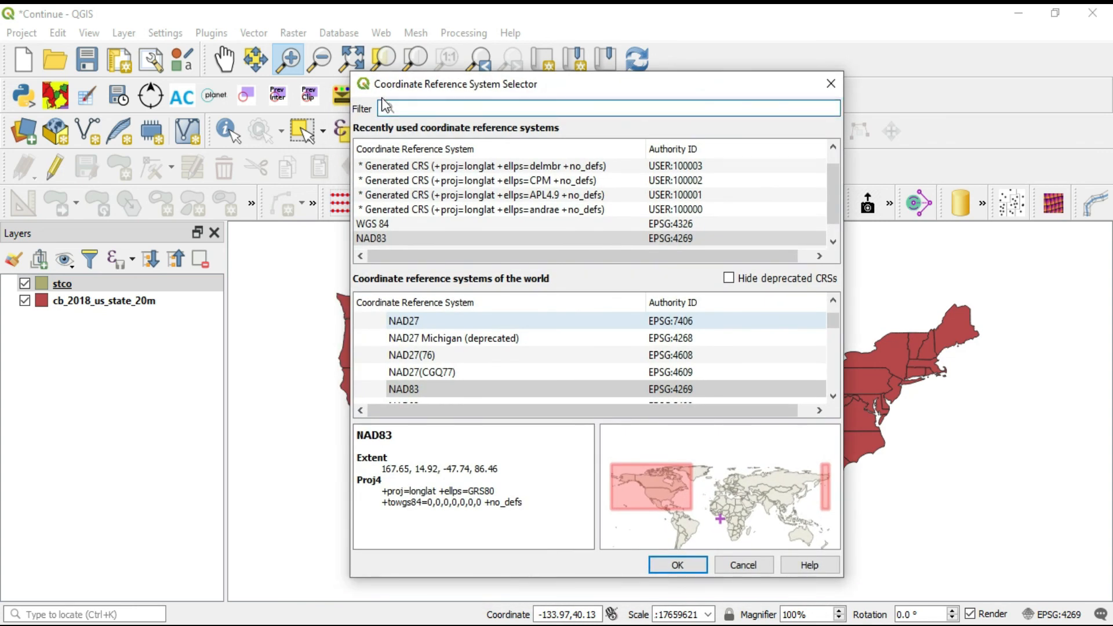
{"action": "mouse_move", "coordinate": [518, 101]}
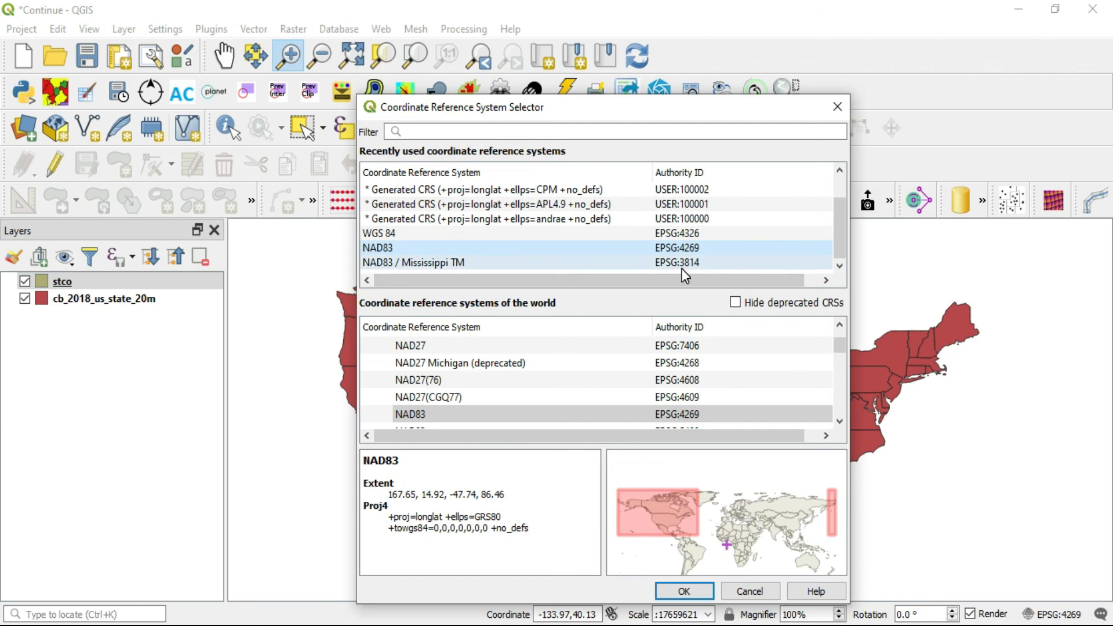
{"action": "mouse_move", "coordinate": [628, 272]}
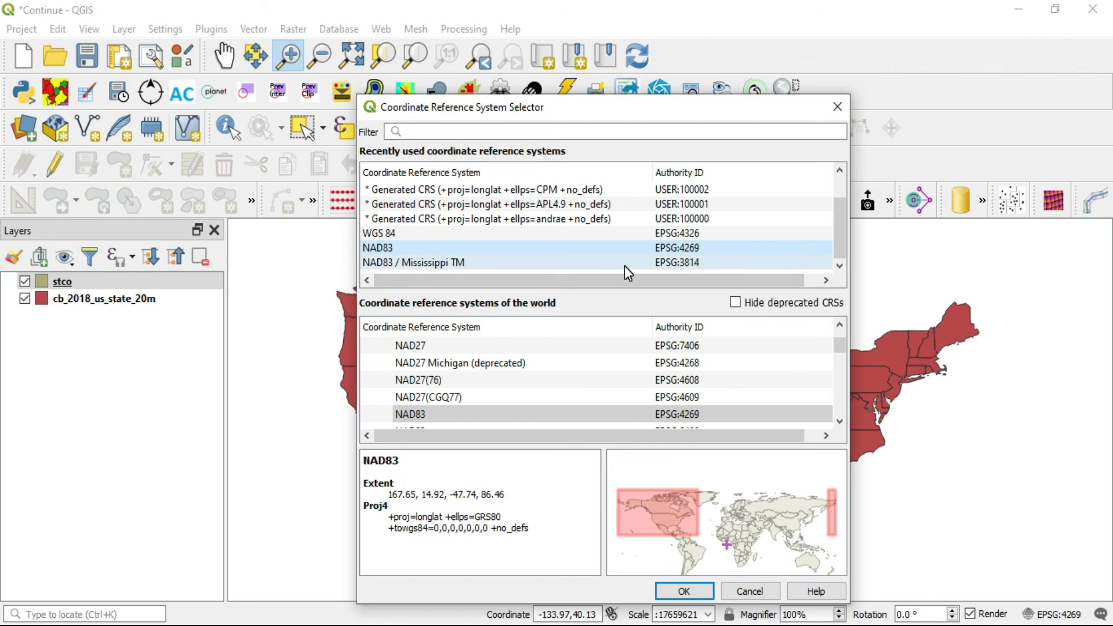
{"action": "left_click", "coordinate": [412, 262]}
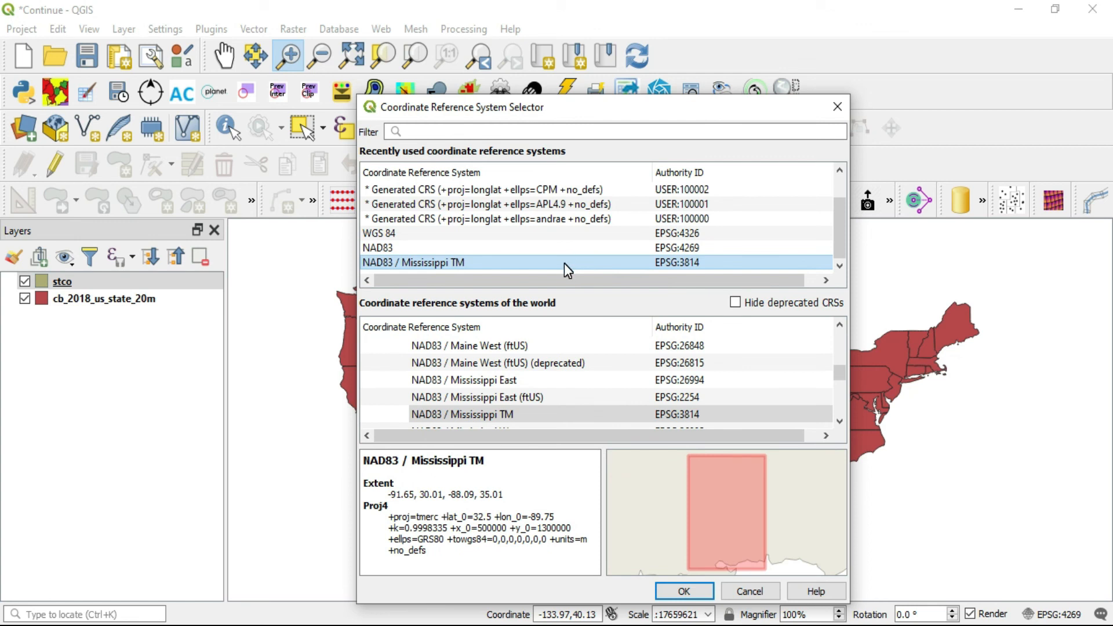
{"action": "mouse_move", "coordinate": [586, 273]}
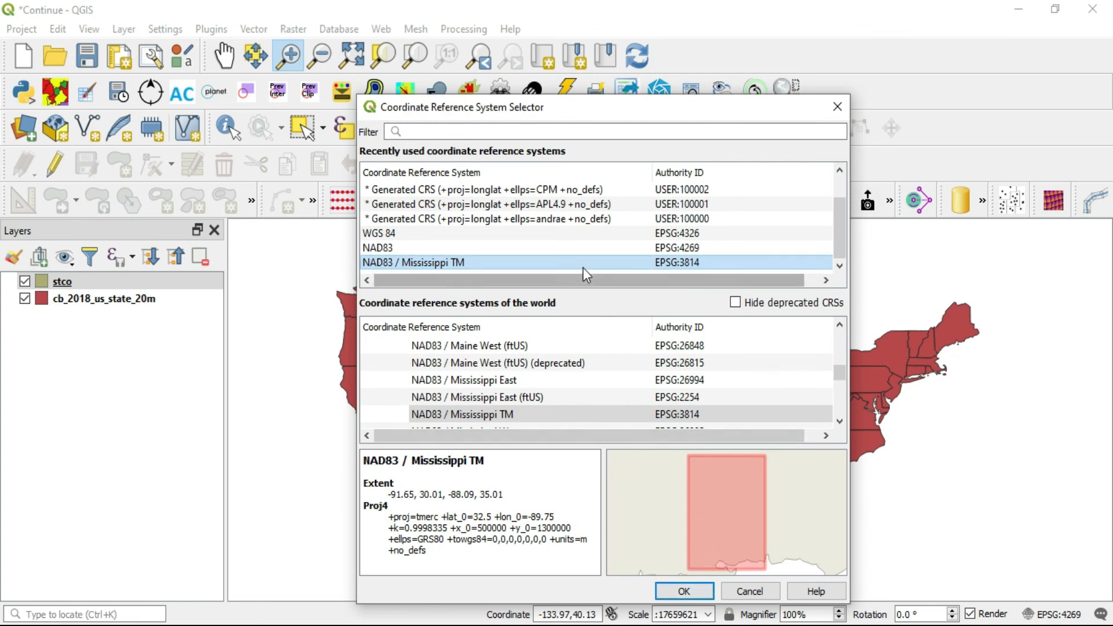
{"action": "mouse_move", "coordinate": [589, 270]}
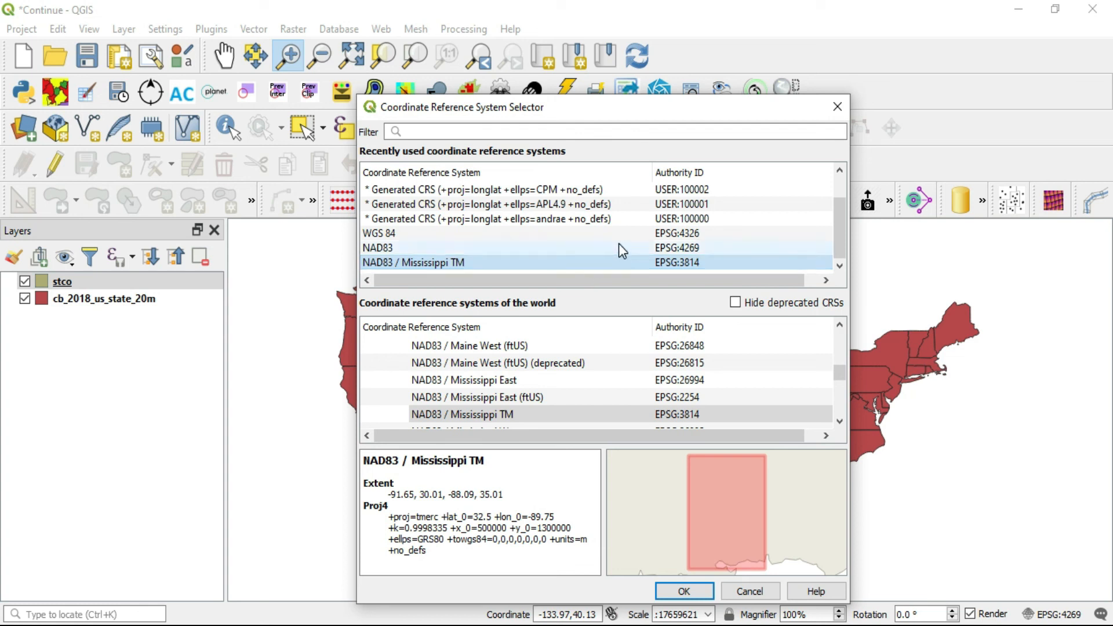
{"action": "mouse_move", "coordinate": [570, 271]}
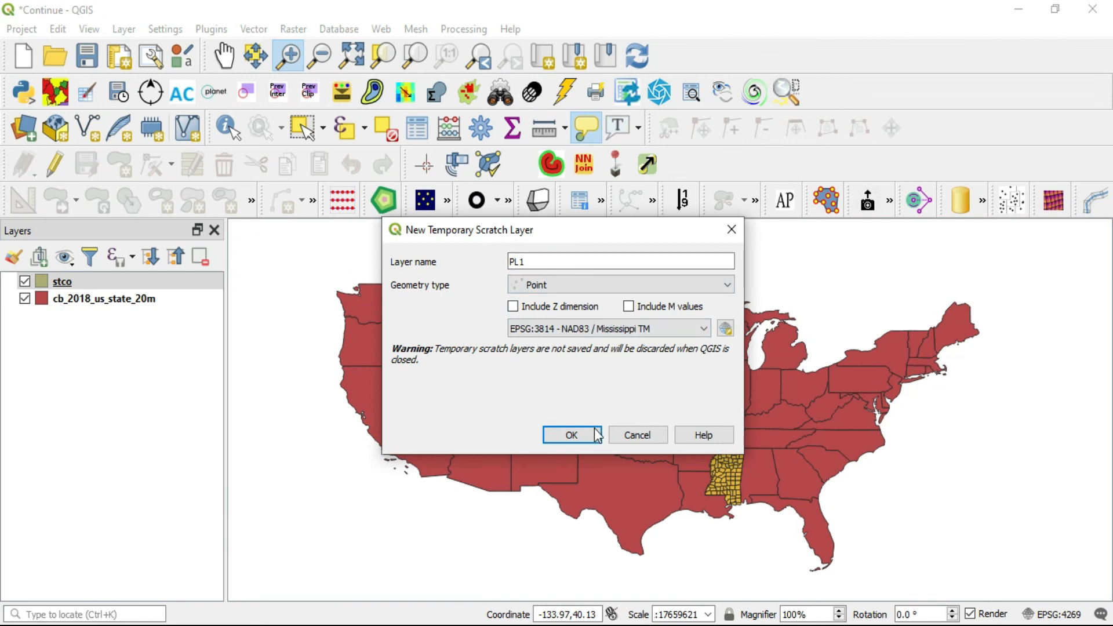
- Create PL1 and check its properties show EPSG:3814 NAD83 / Mississippi TM
{"action": "left_click", "coordinate": [571, 434]}
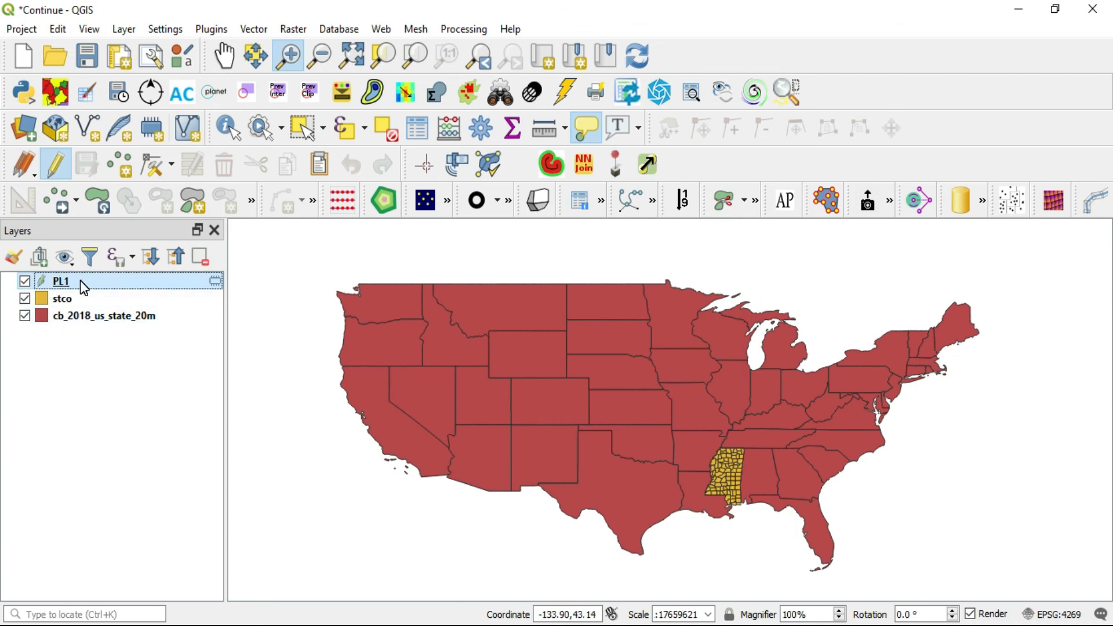
{"action": "left_click", "coordinate": [84, 281]}
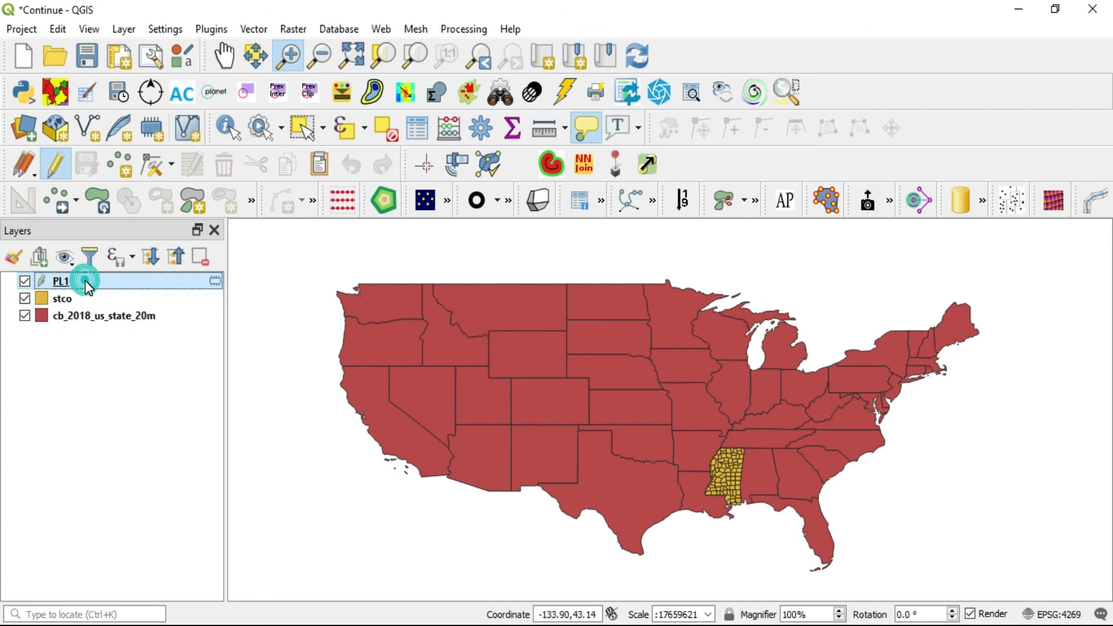
{"action": "double_click", "coordinate": [59, 281]}
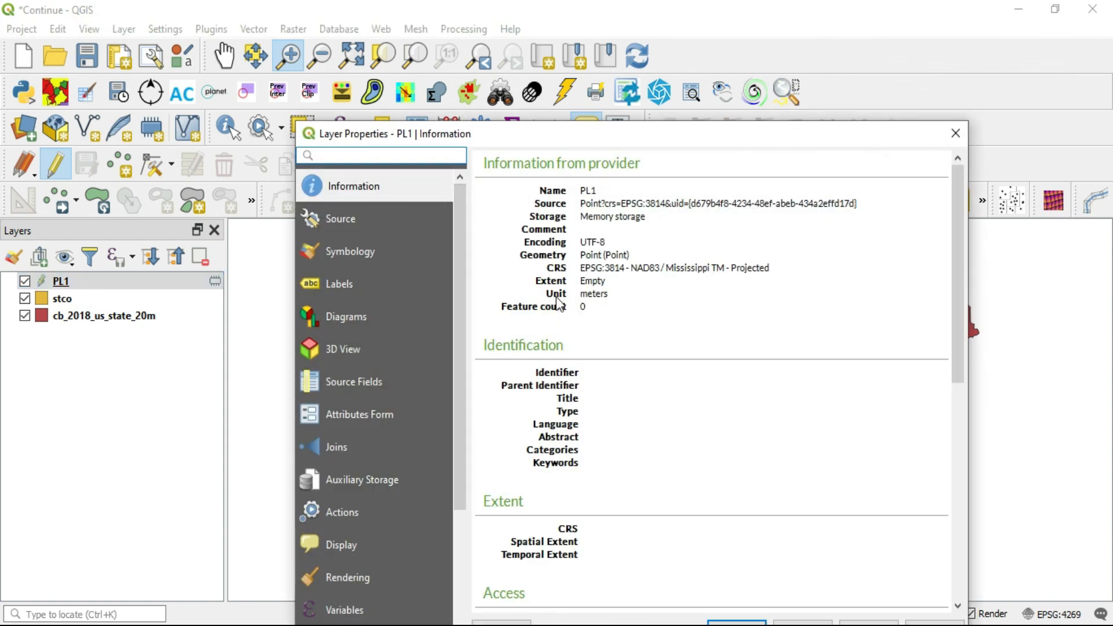
{"action": "mouse_move", "coordinate": [584, 320]}
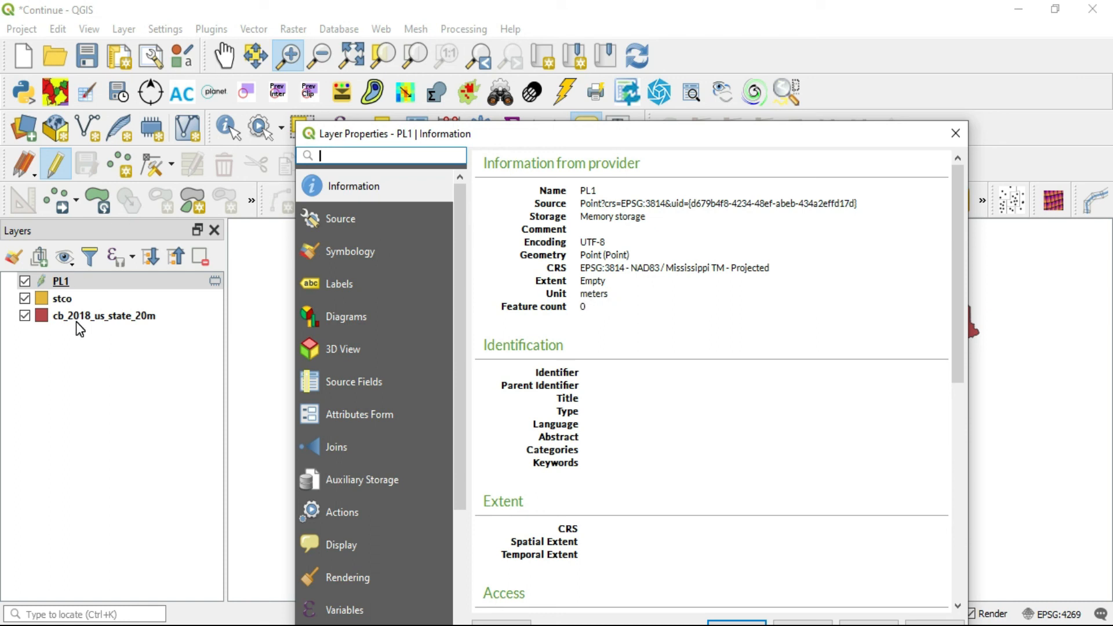
{"action": "mouse_move", "coordinate": [84, 303]}
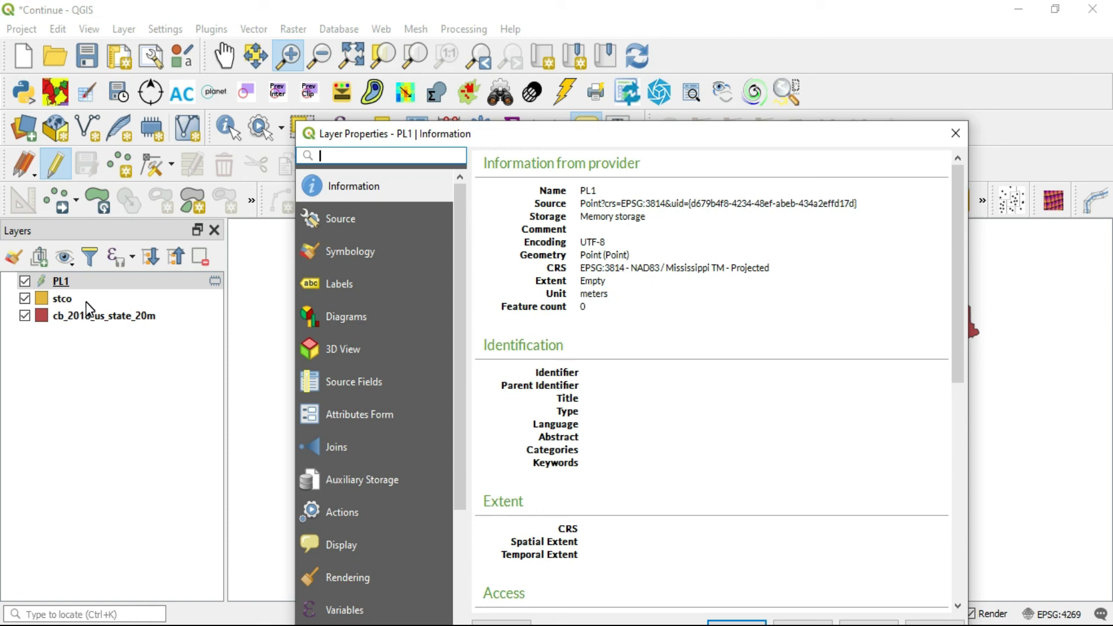
{"action": "left_click", "coordinate": [955, 133]}
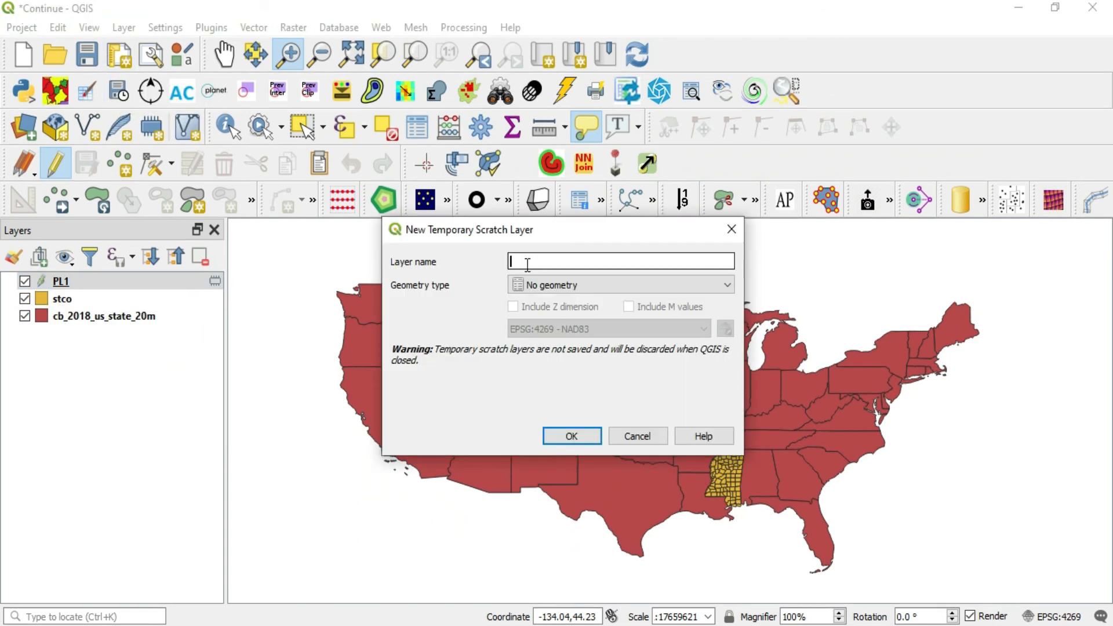
- Create temporary point layer PL2 with the default EPSG:4269 NAD83 CRS
{"action": "type", "text": "PL2"}
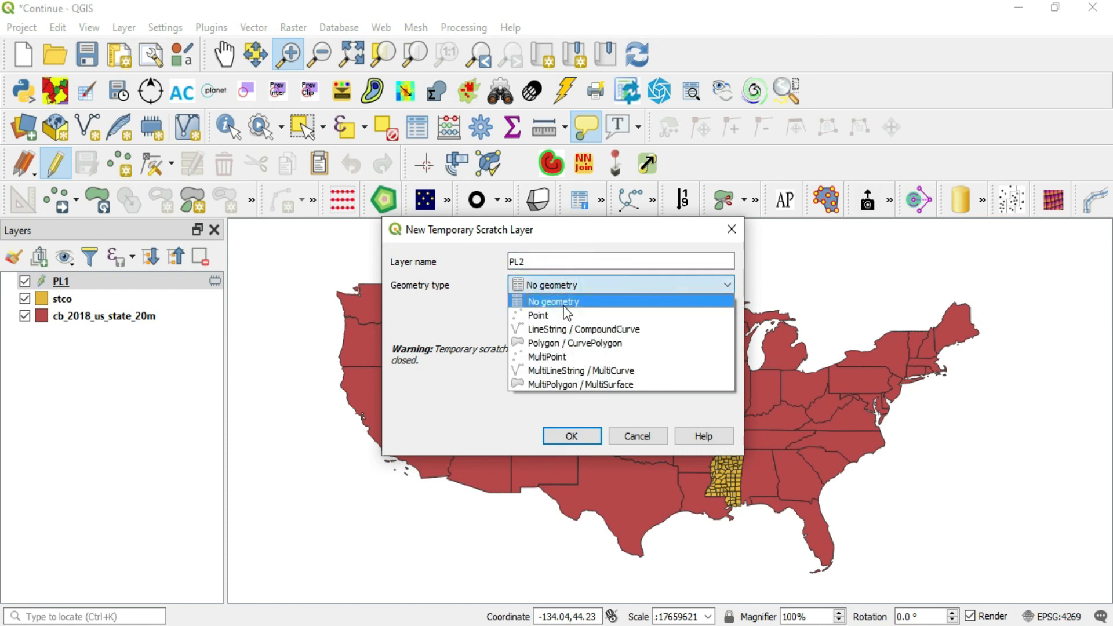
{"action": "left_click", "coordinate": [538, 315]}
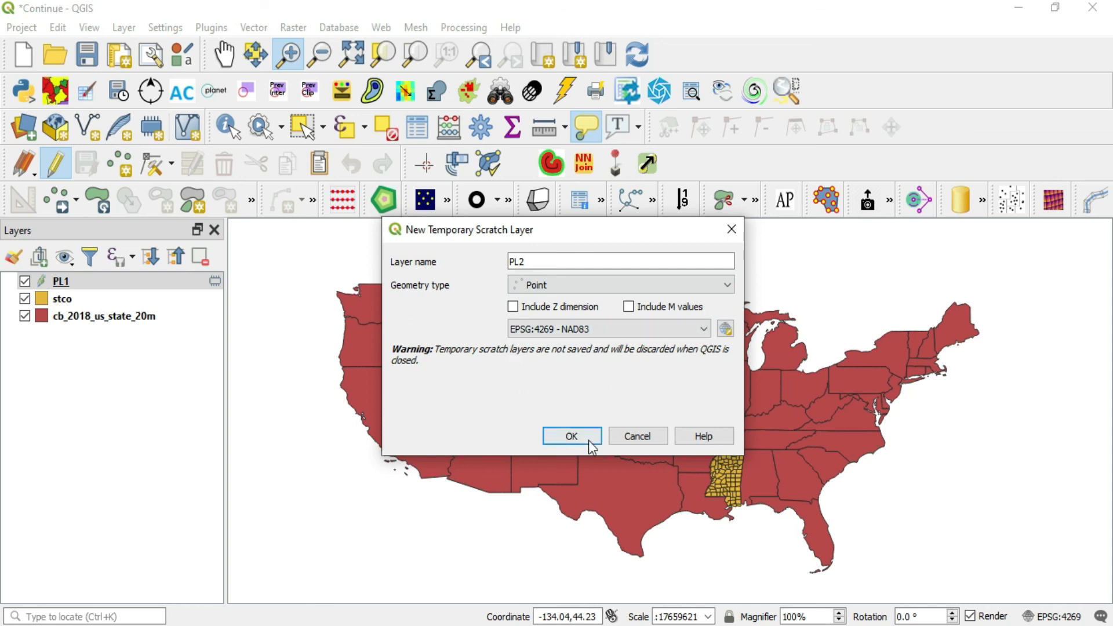
{"action": "left_click", "coordinate": [571, 436]}
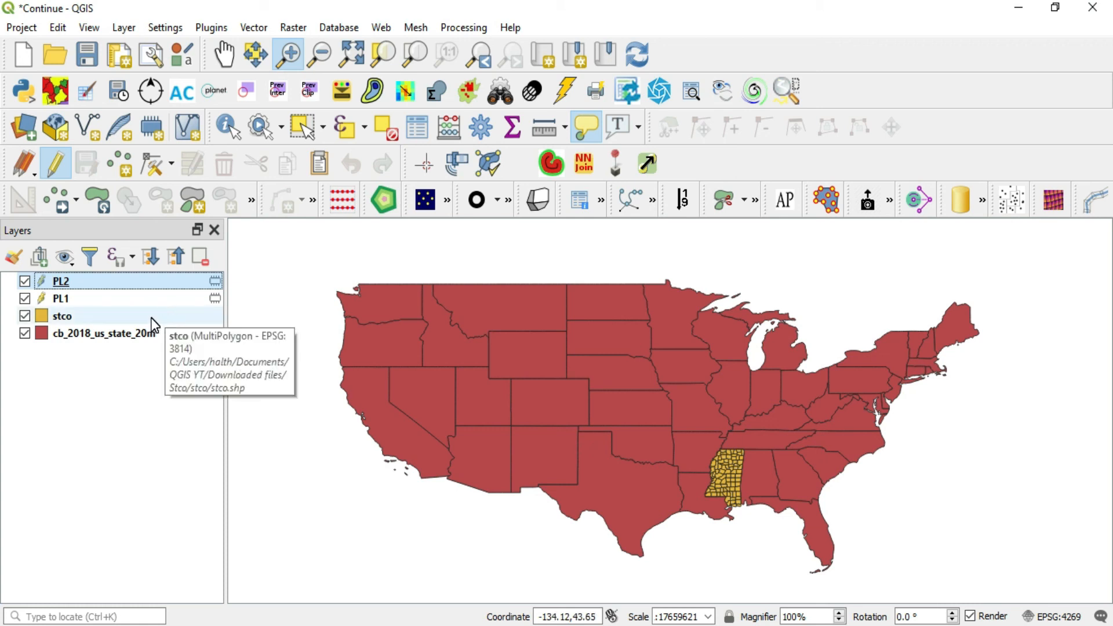
{"action": "left_click", "coordinate": [60, 315]}
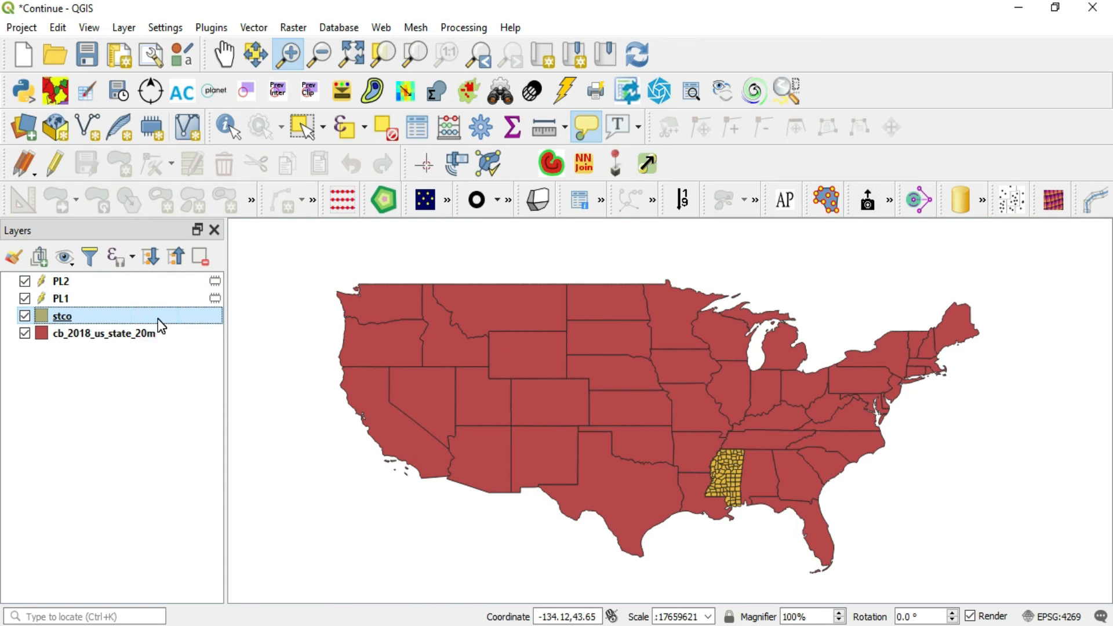
{"action": "mouse_move", "coordinate": [207, 326]}
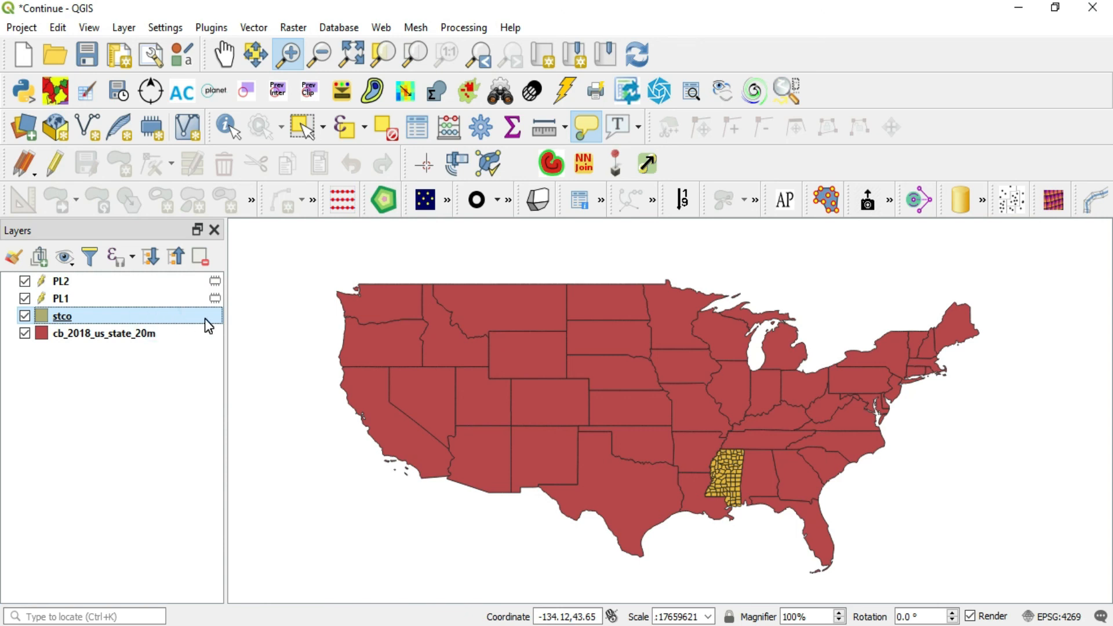
{"action": "double_click", "coordinate": [58, 314]}
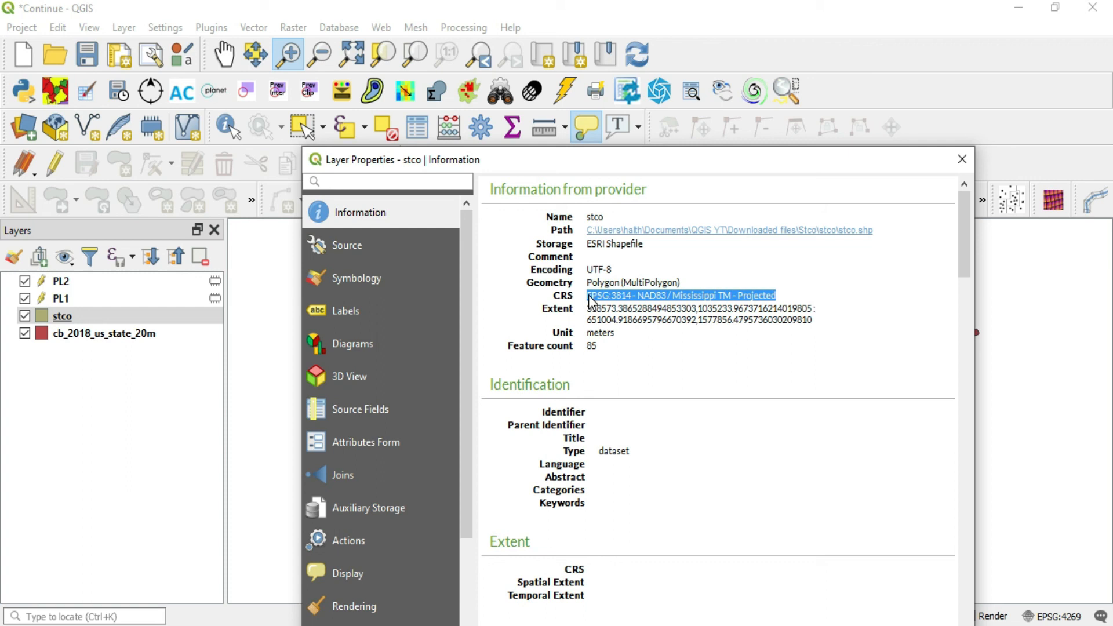
{"action": "left_click", "coordinate": [961, 159]}
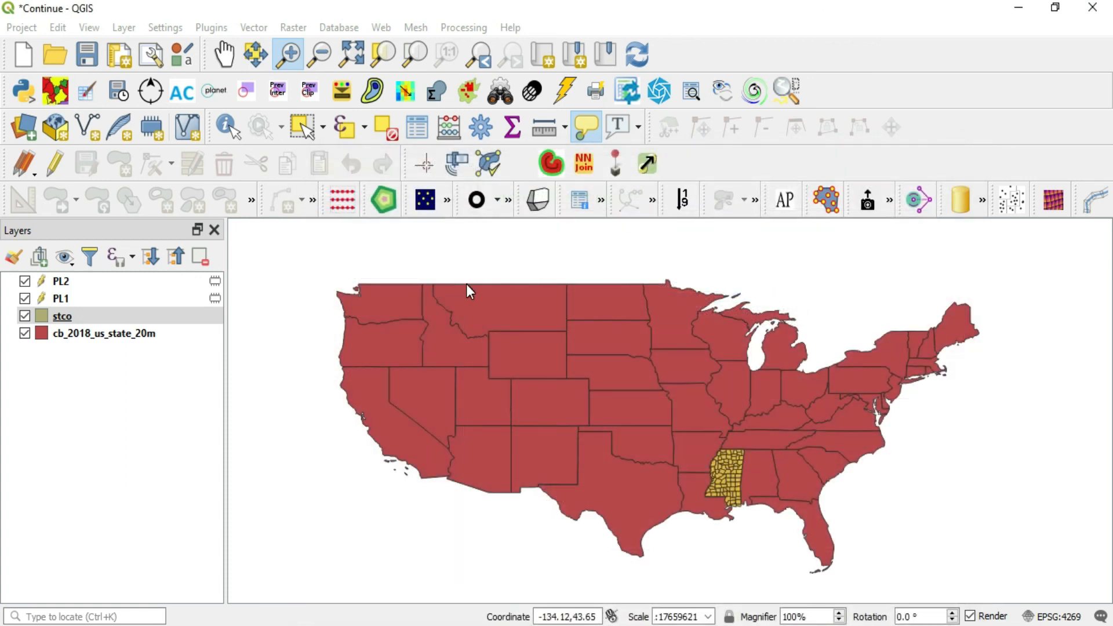
{"action": "left_click", "coordinate": [61, 281]}
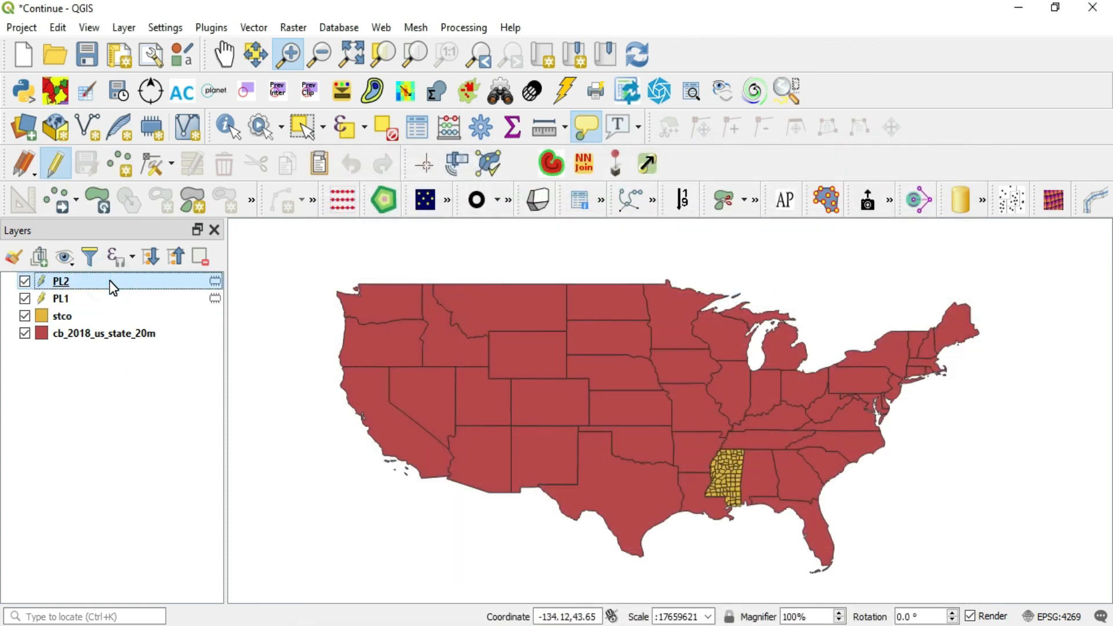
- Confirm PL2 uses EPSG:4269 NAD83, then choose Set Layer CRS from its context menu
{"action": "double_click", "coordinate": [62, 281]}
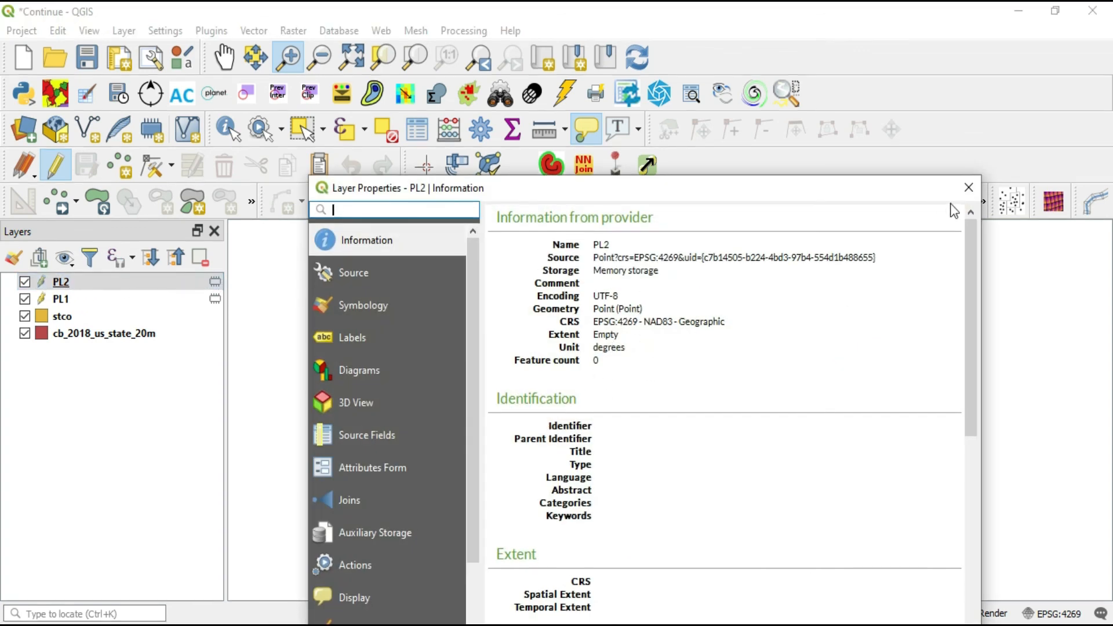
{"action": "left_click", "coordinate": [964, 188]}
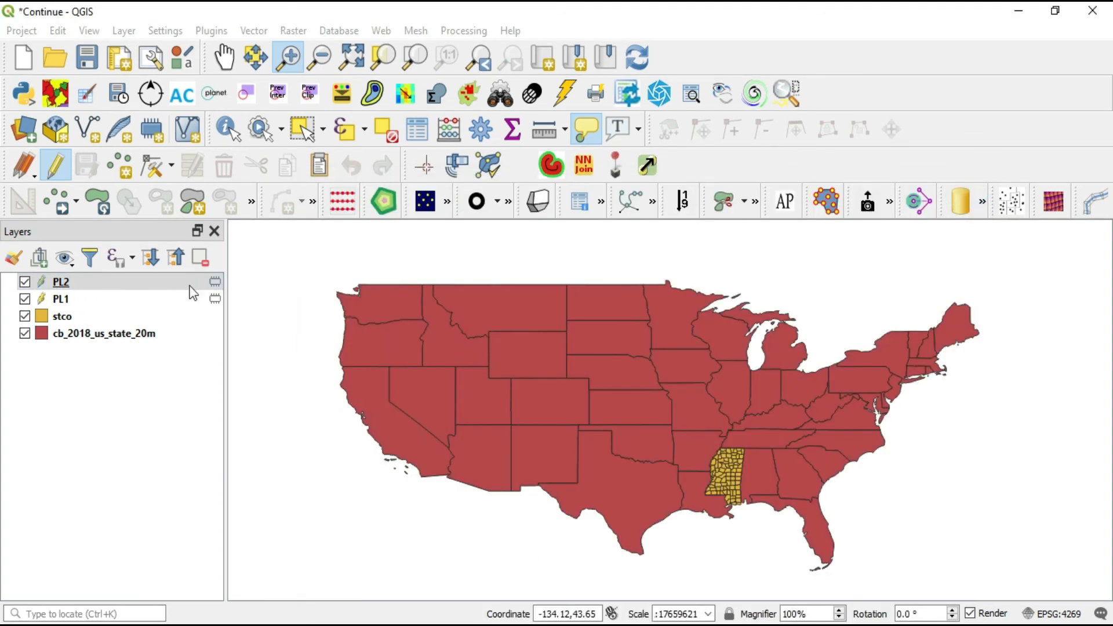
{"action": "right_click", "coordinate": [58, 282]}
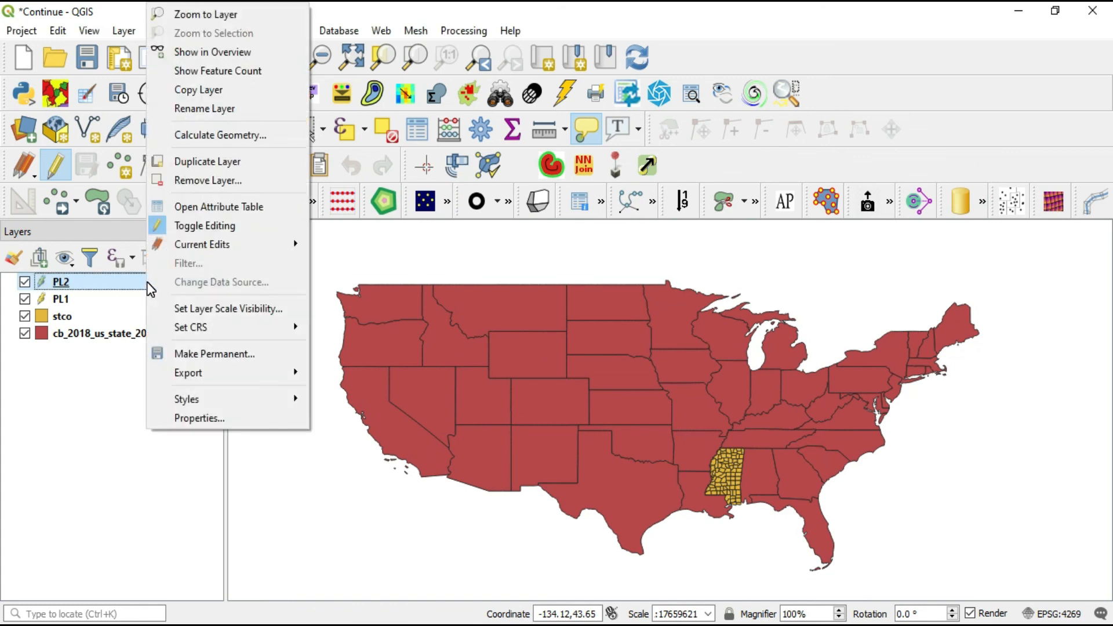
{"action": "mouse_move", "coordinate": [213, 334]}
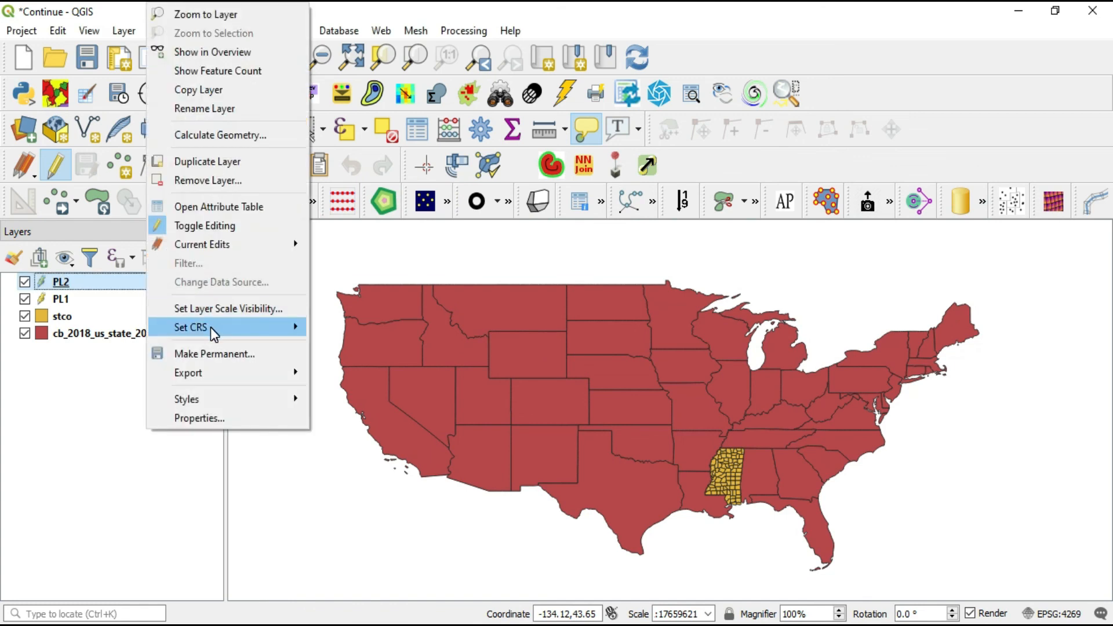
{"action": "mouse_move", "coordinate": [214, 333]}
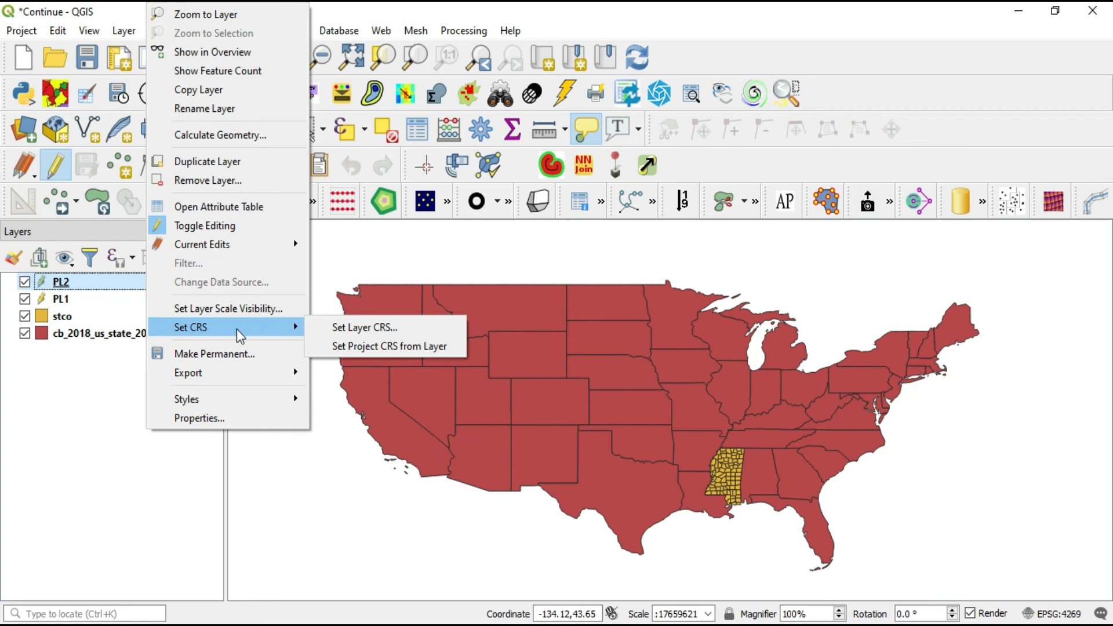
{"action": "mouse_move", "coordinate": [352, 334]}
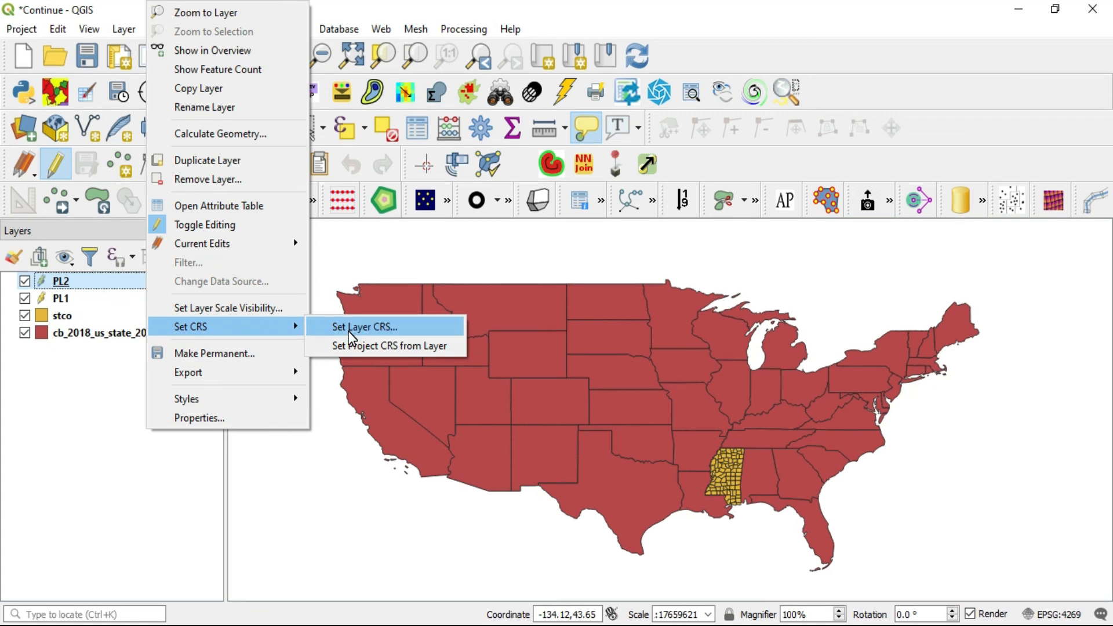
{"action": "mouse_move", "coordinate": [405, 329]}
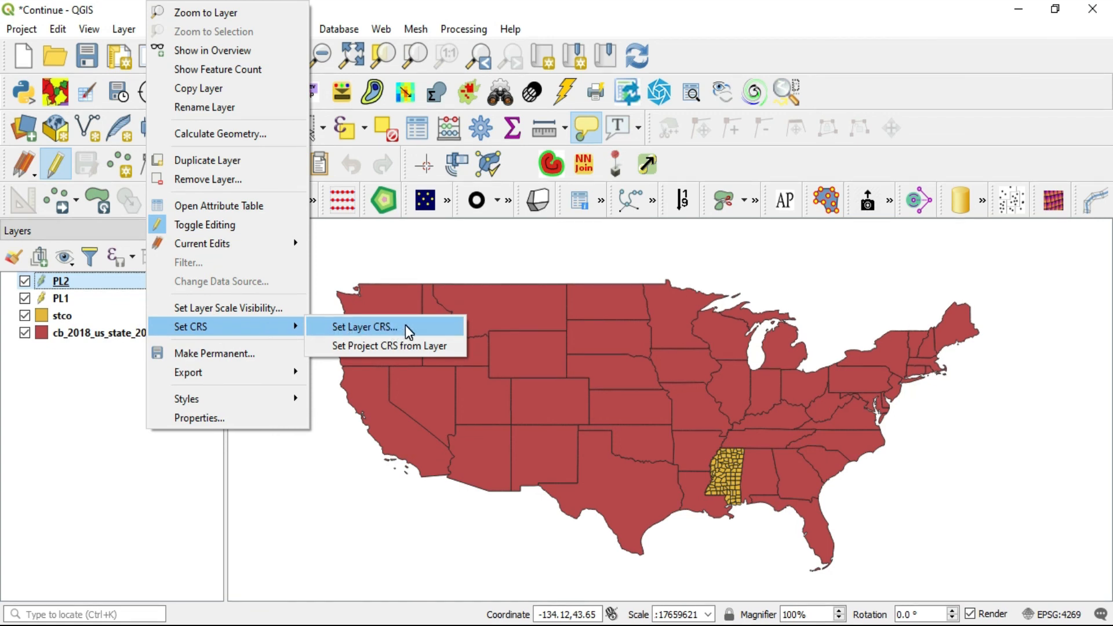
{"action": "left_click", "coordinate": [363, 327]}
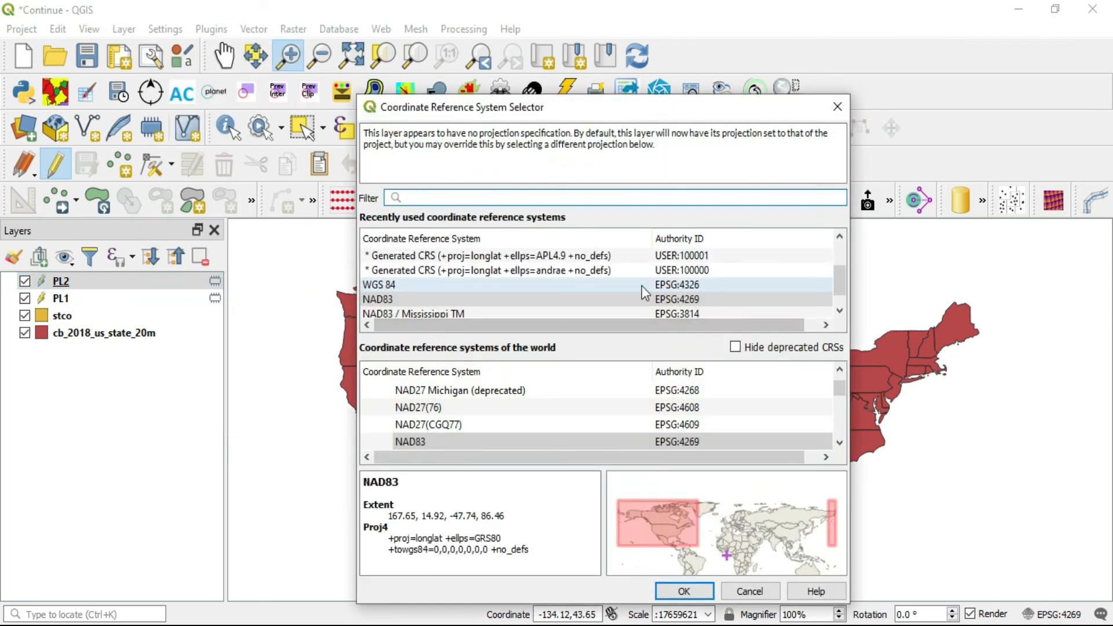
- Filter the selector to EPSG:3814 and apply NAD83 / Mississippi TM to PL2
{"action": "left_click", "coordinate": [409, 441]}
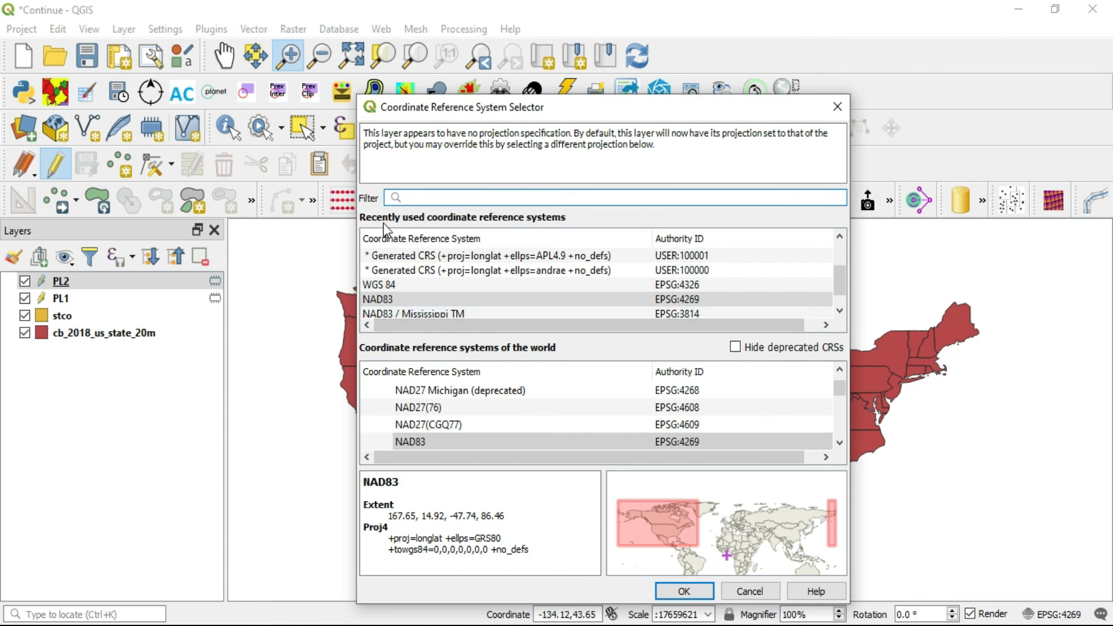
{"action": "mouse_move", "coordinate": [422, 288]}
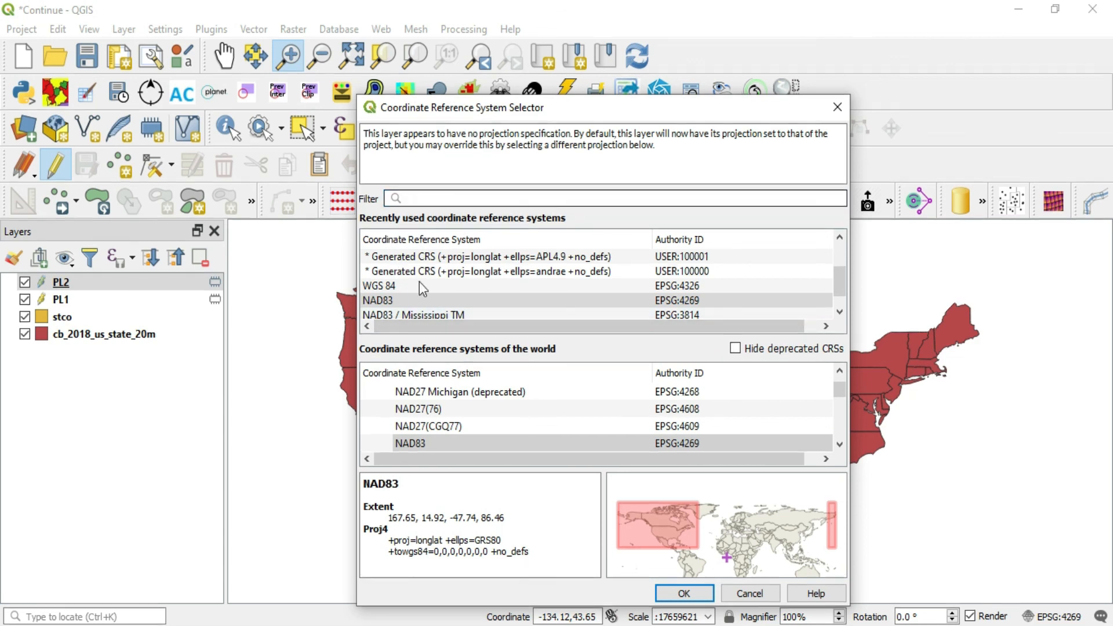
{"action": "type", "text": "EPSG:3814 - NAD83 / Mississippi TM - Projected"}
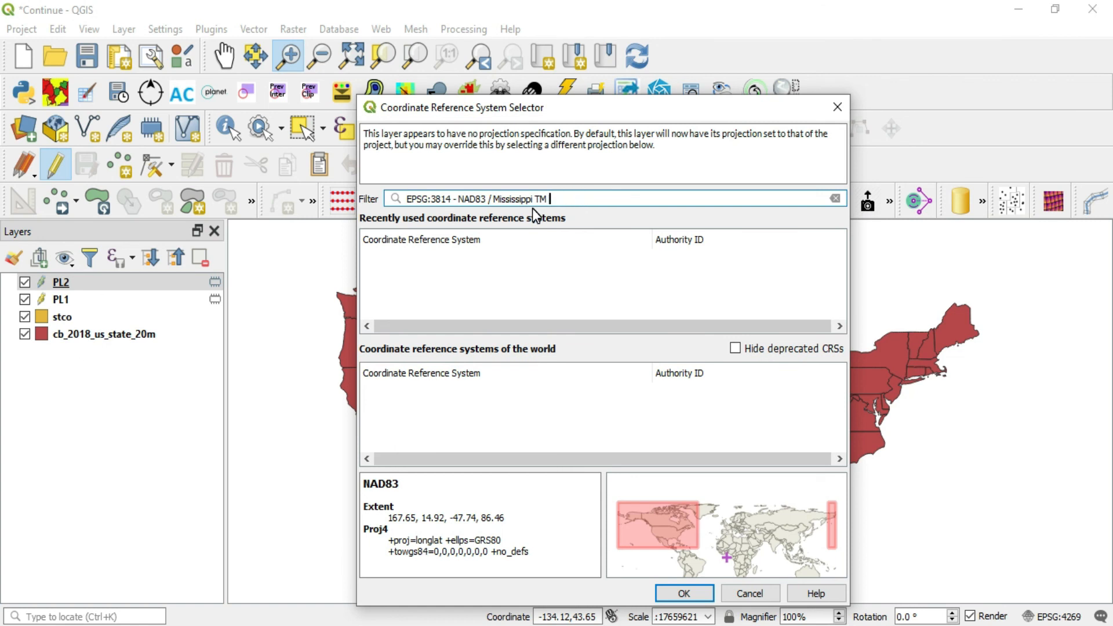
{"action": "key", "text": "BackSpace"}
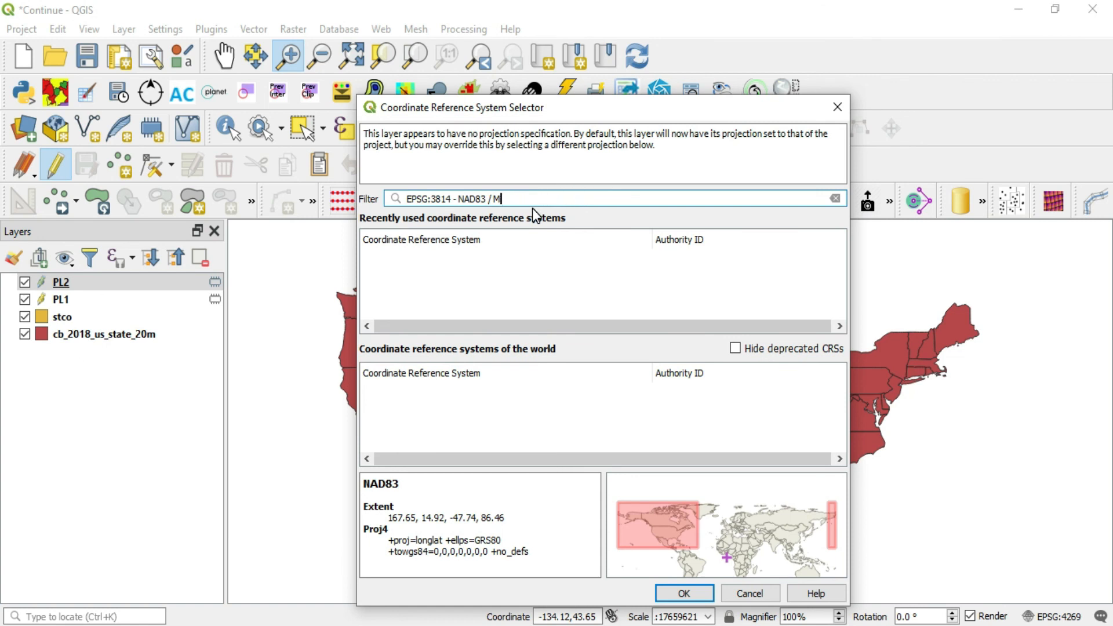
{"action": "key", "text": "Backspace"}
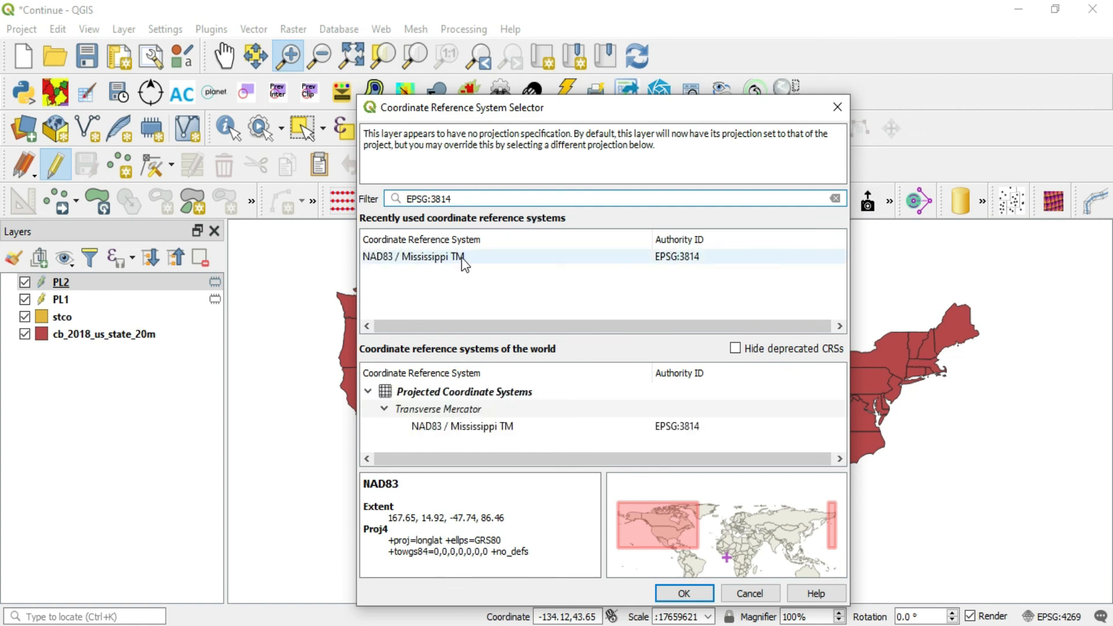
{"action": "left_click", "coordinate": [442, 257]}
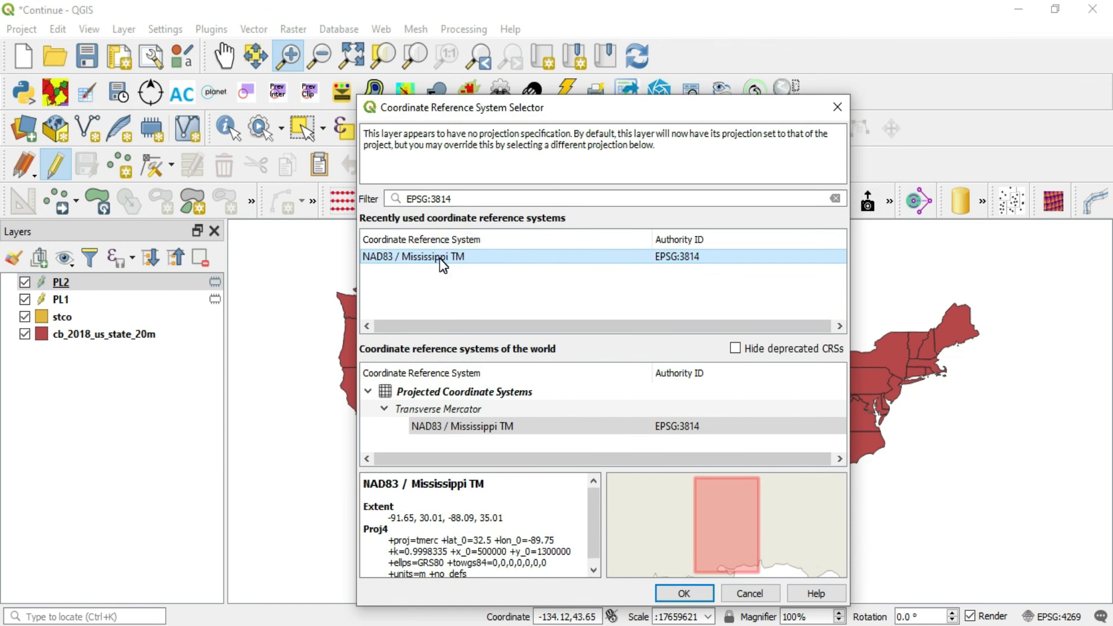
{"action": "mouse_move", "coordinate": [492, 260]}
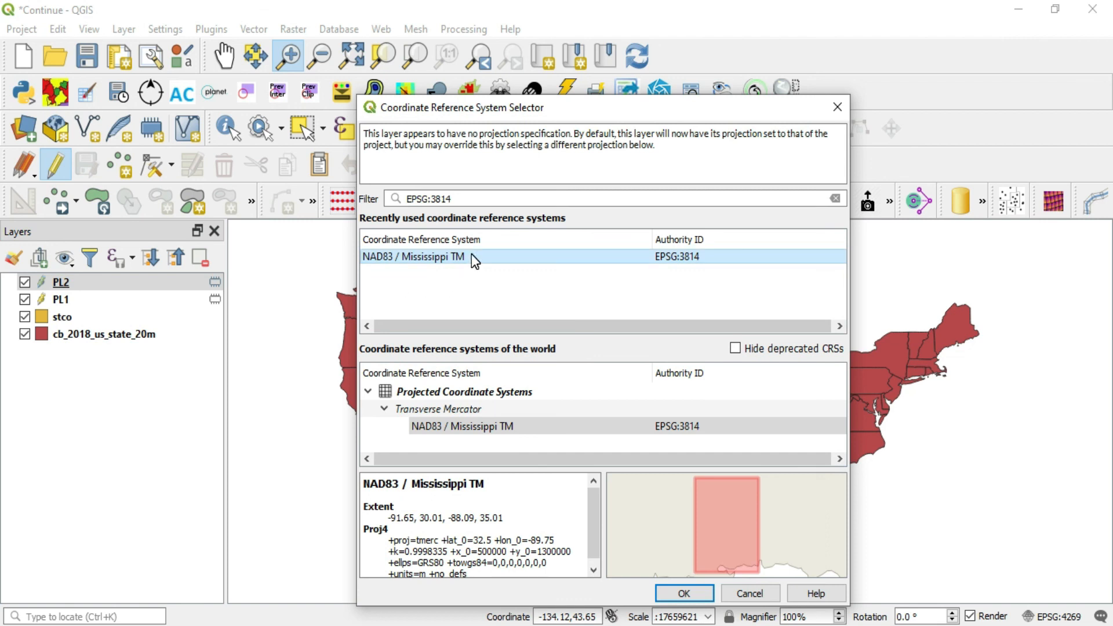
{"action": "left_click", "coordinate": [683, 593]}
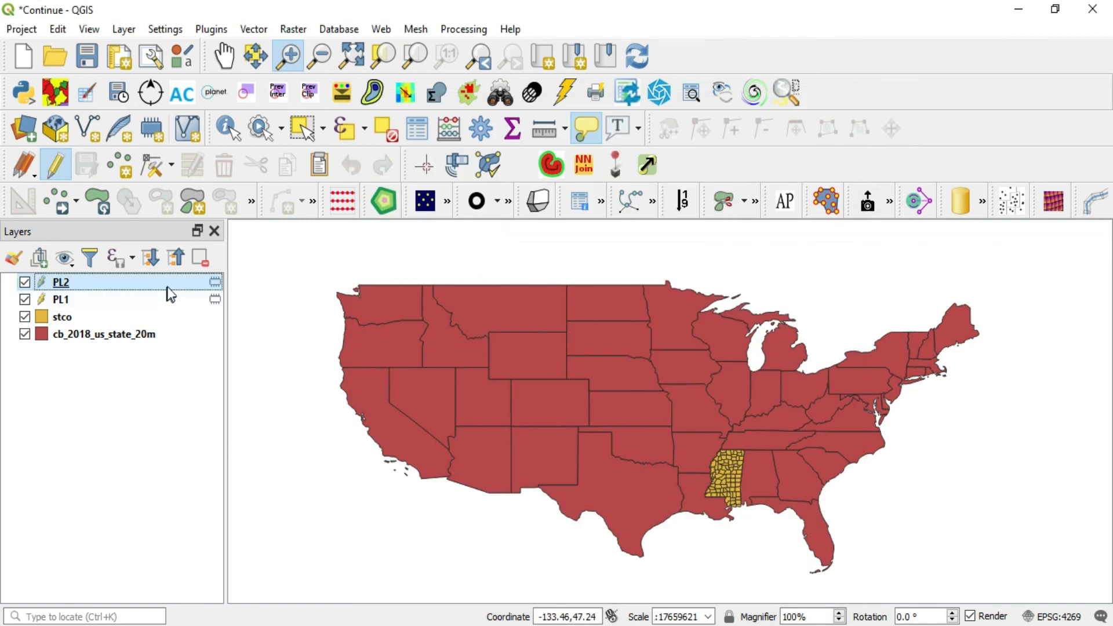
{"action": "double_click", "coordinate": [59, 282]}
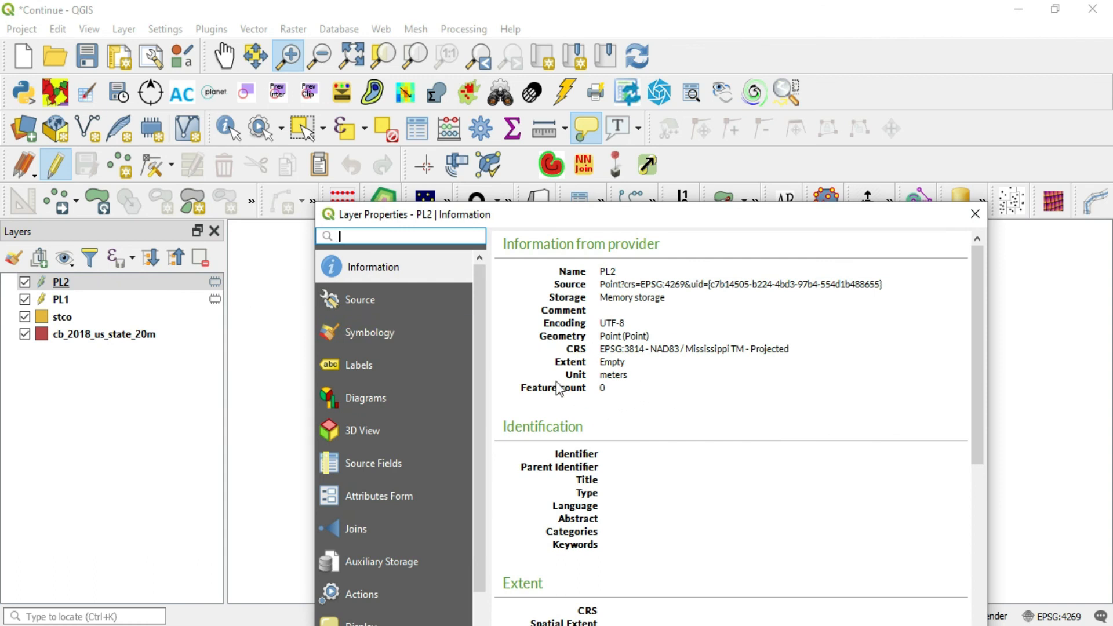
{"action": "mouse_move", "coordinate": [589, 397]}
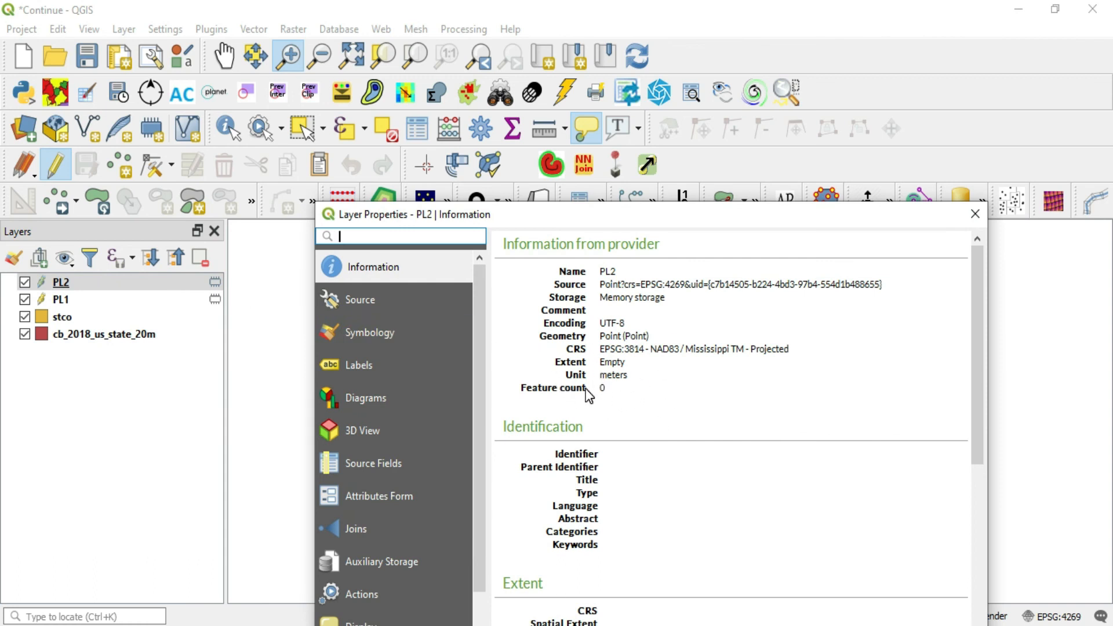
{"action": "mouse_move", "coordinate": [781, 320]}
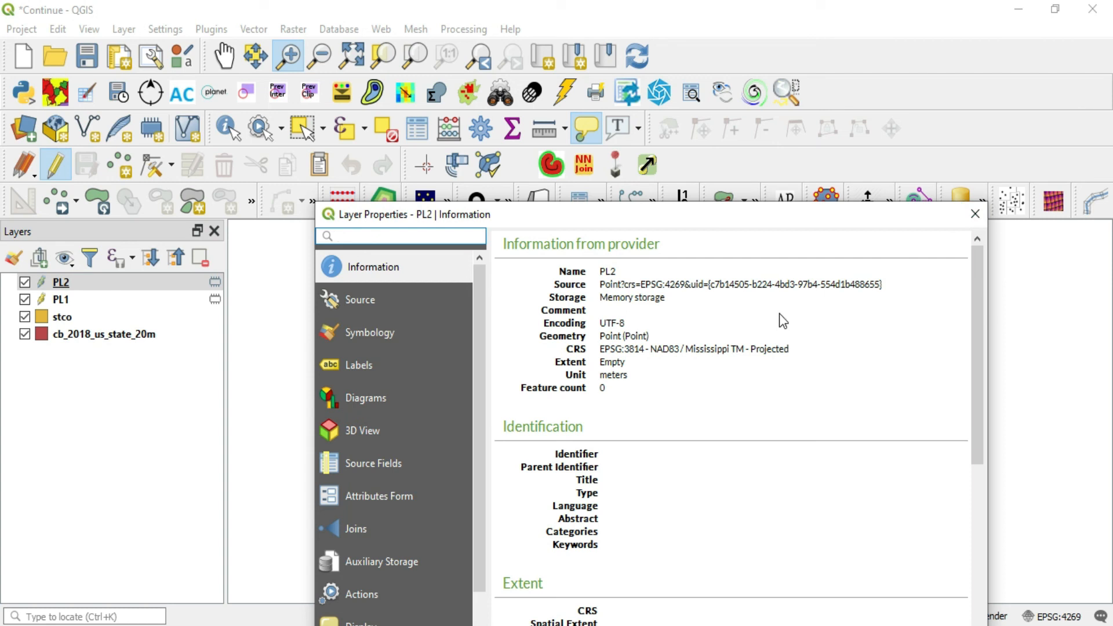
{"action": "mouse_move", "coordinate": [753, 355]}
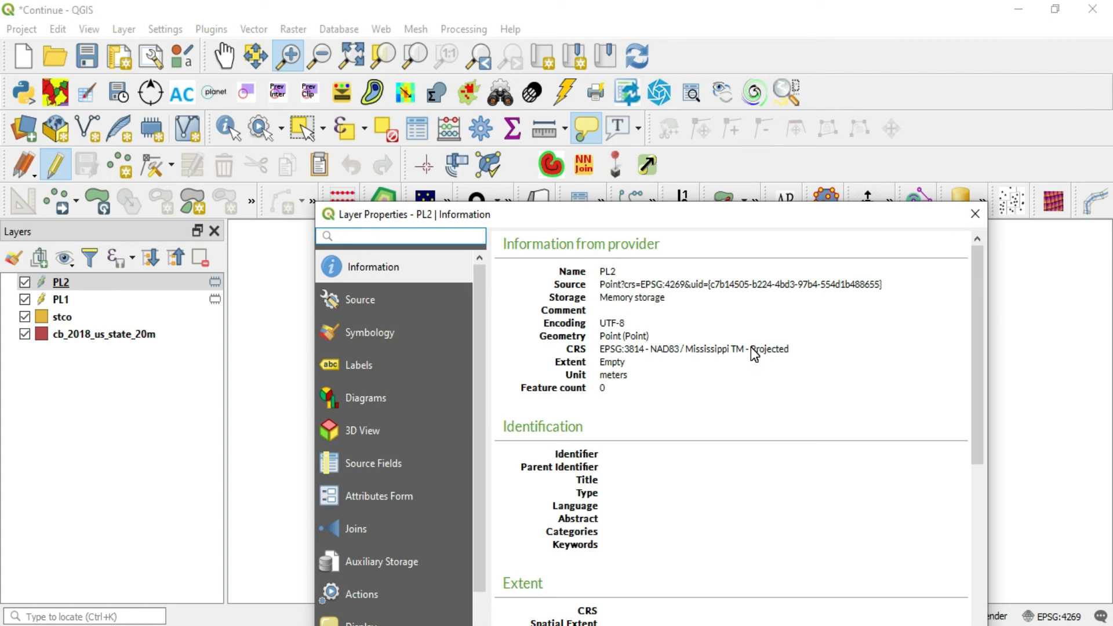
{"action": "left_click", "coordinate": [399, 236]}
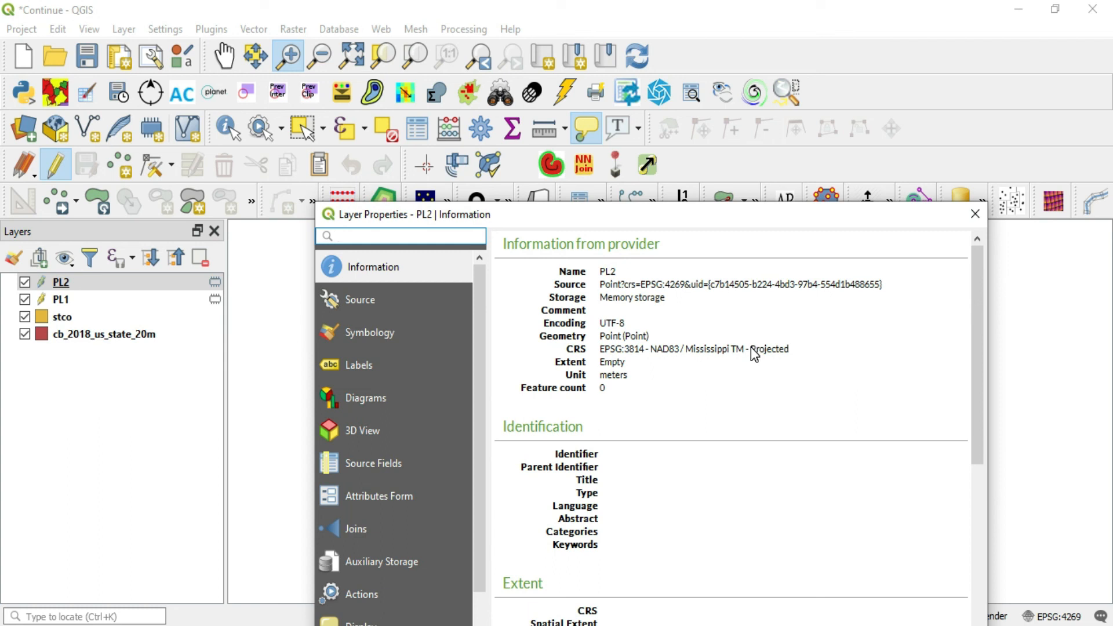
{"action": "left_click", "coordinate": [402, 236]}
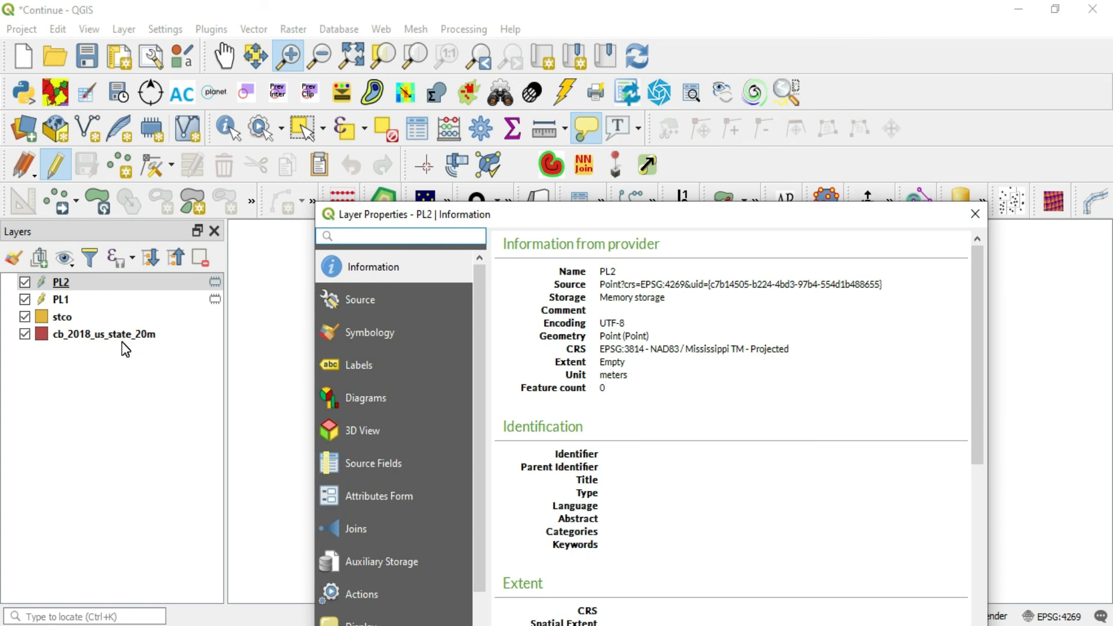
{"action": "left_click", "coordinate": [974, 214]}
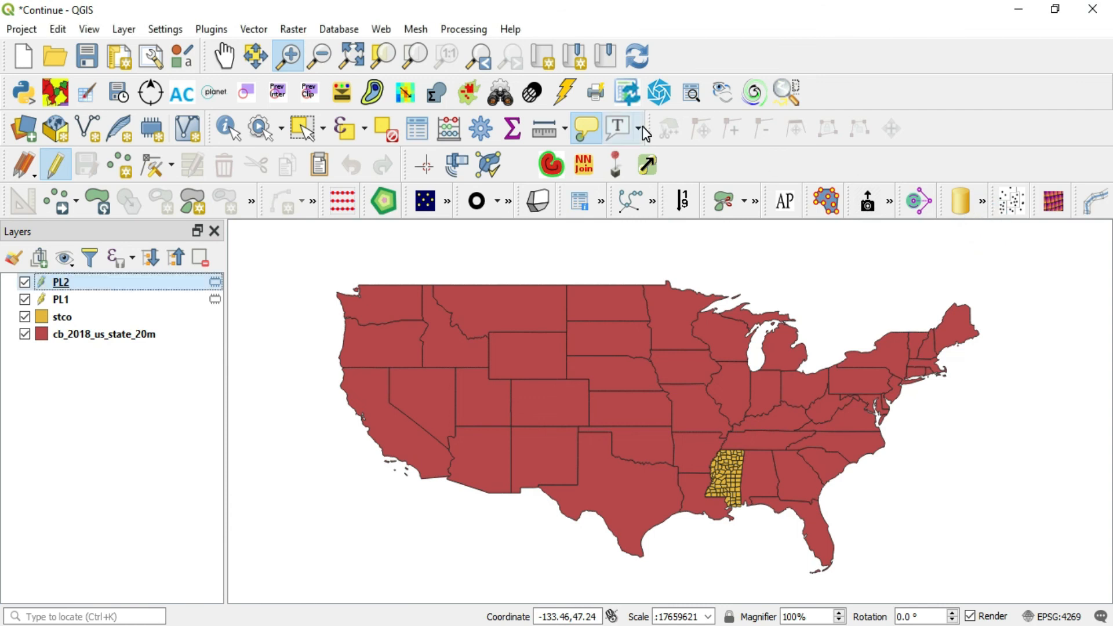
- Open Settings > Options on the CRS page, where new layers prompt for a CRS
{"action": "left_click", "coordinate": [165, 29]}
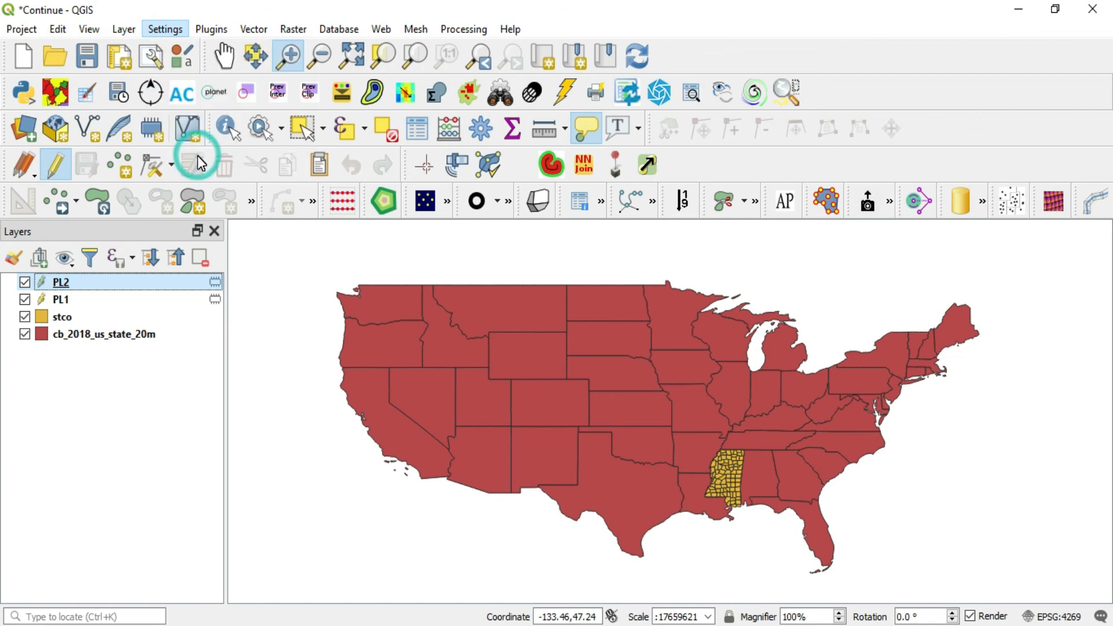
{"action": "left_click", "coordinate": [166, 29]}
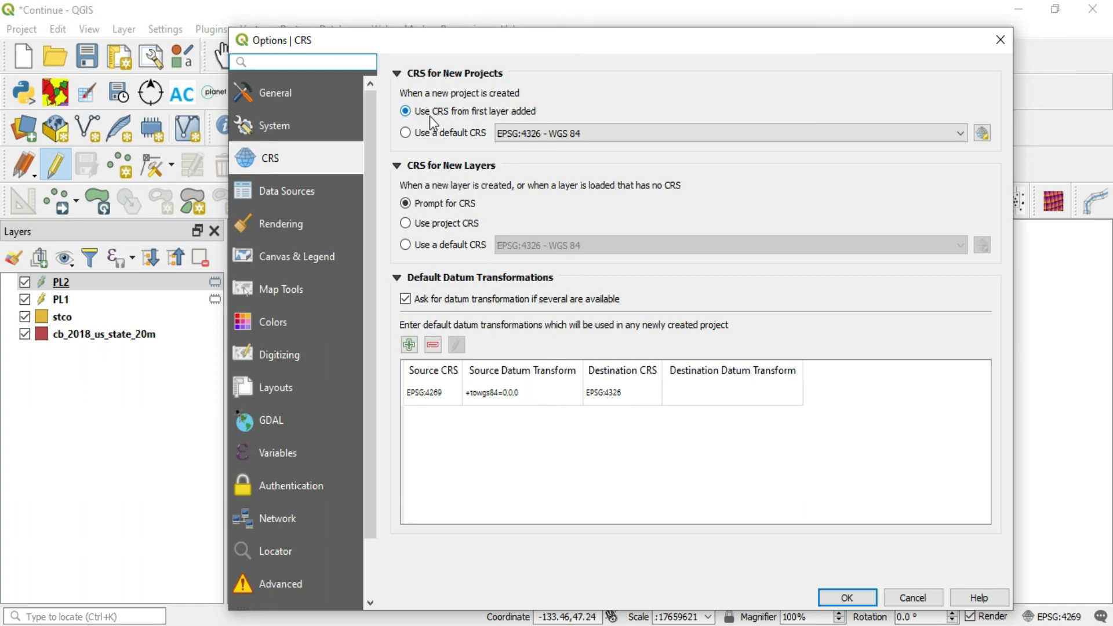
{"action": "left_click", "coordinate": [307, 62]}
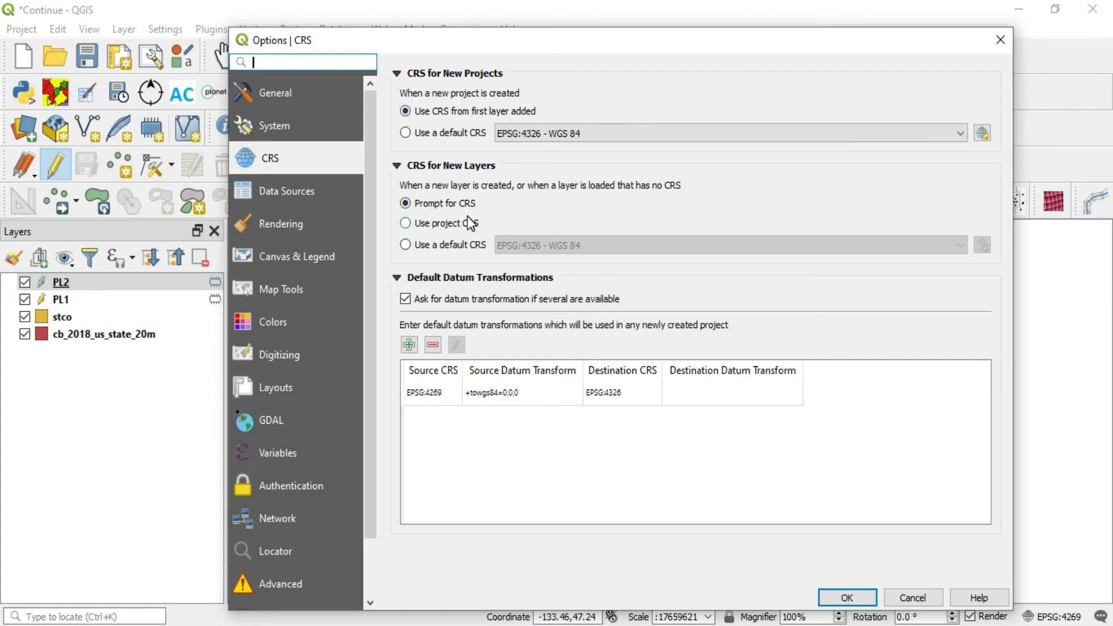
{"action": "mouse_move", "coordinate": [445, 227]}
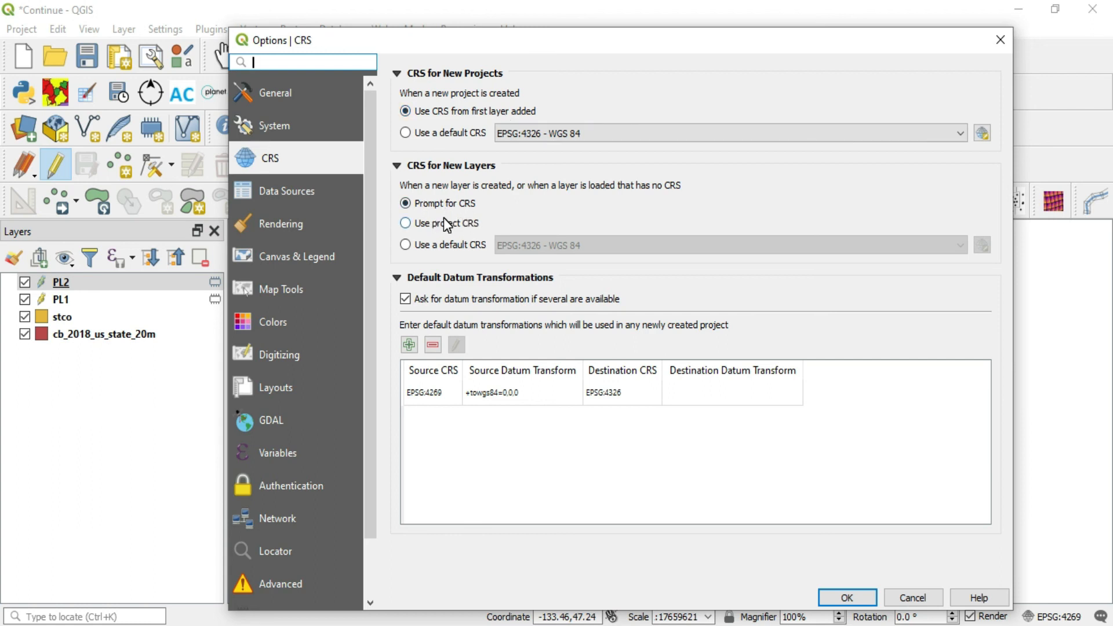
{"action": "mouse_move", "coordinate": [430, 248]}
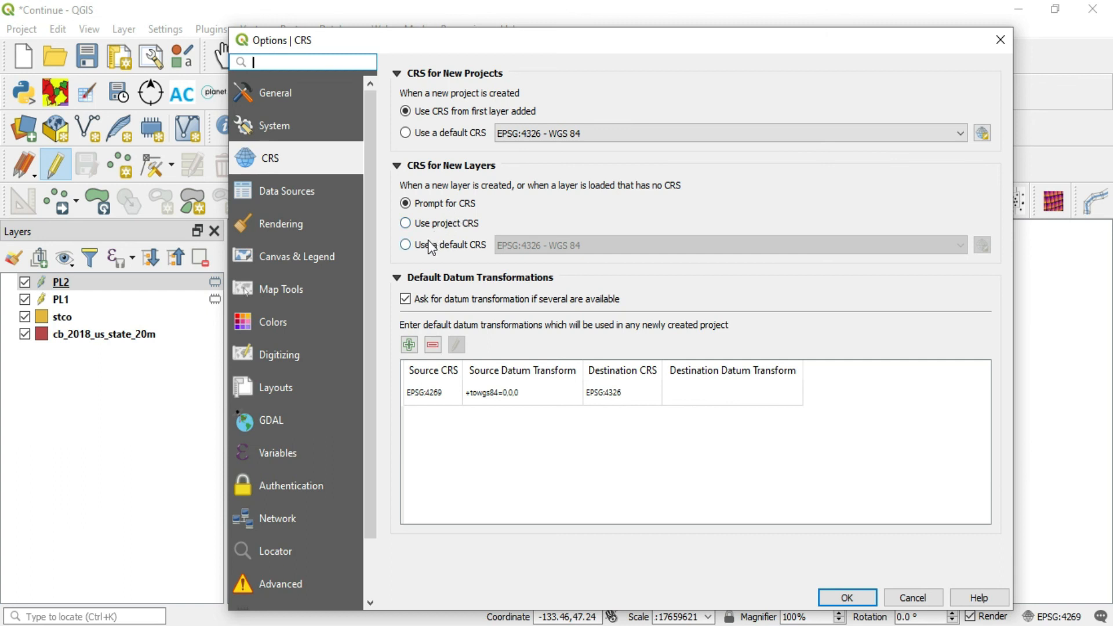